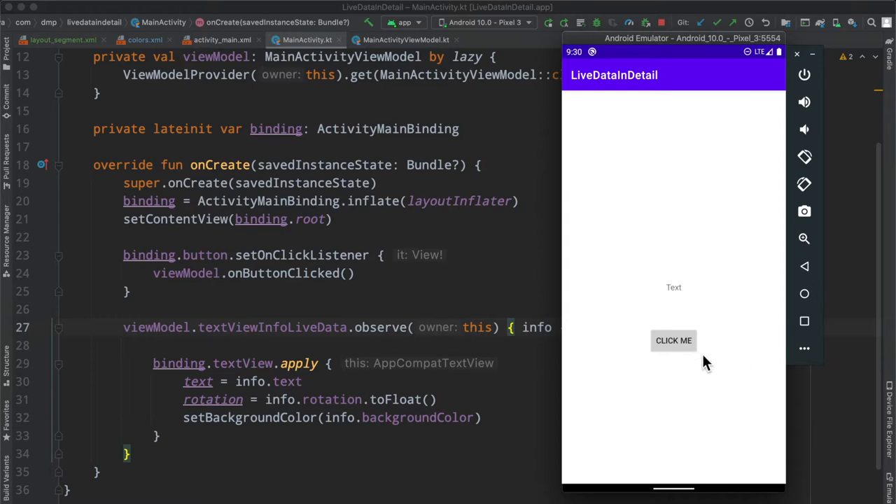
pyautogui.moveTo(724, 388)
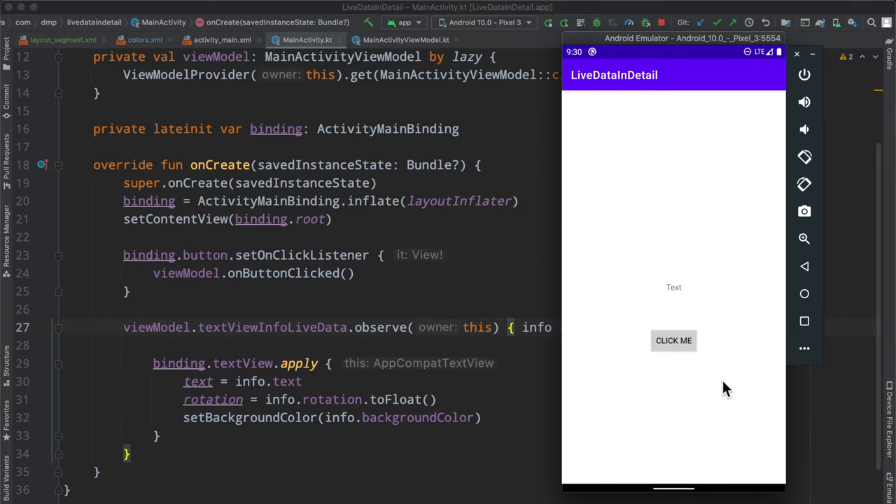
pyautogui.moveTo(701, 380)
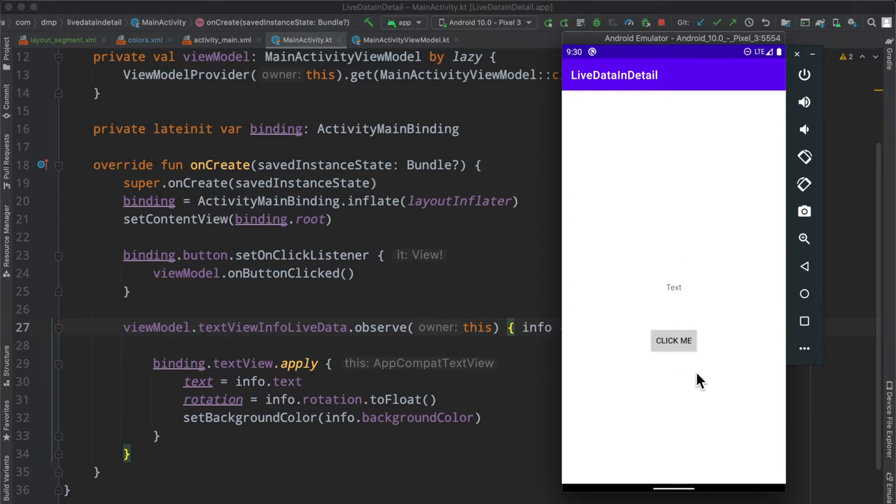
pyautogui.moveTo(675, 351)
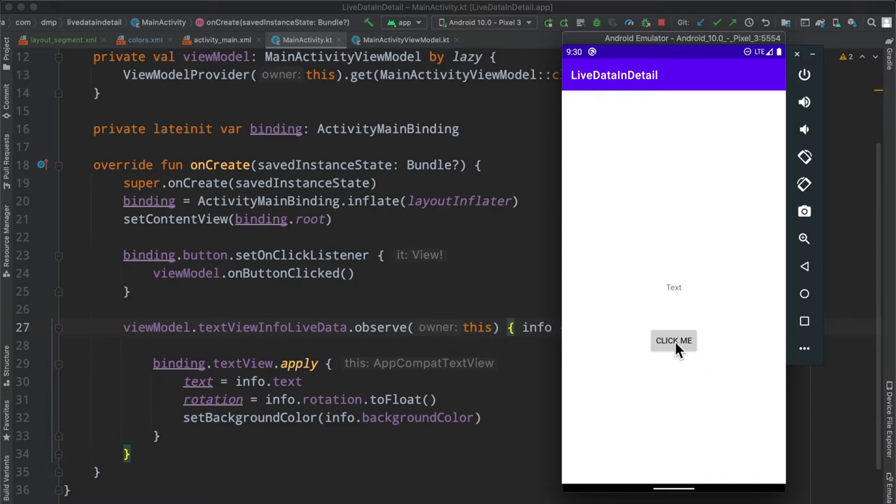
# - Tap CLICK ME twelve times so the square gets a new random colour, angle and number
pyautogui.click(673, 341)
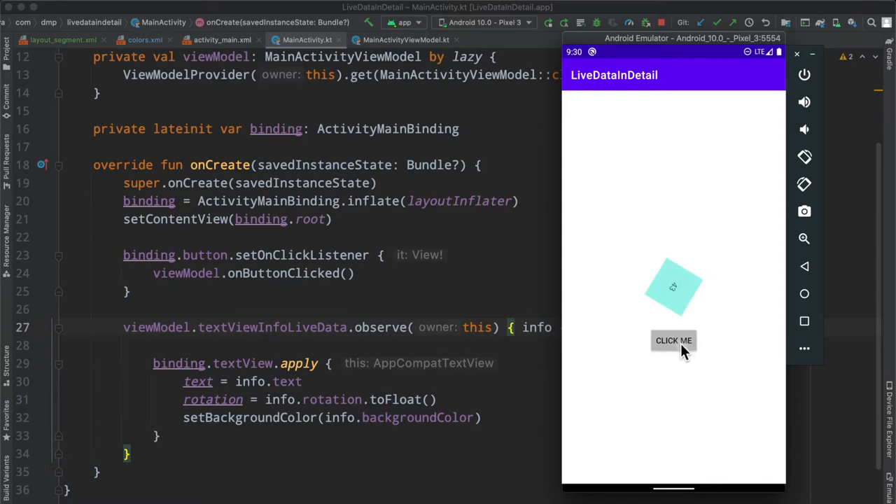
pyautogui.click(674, 341)
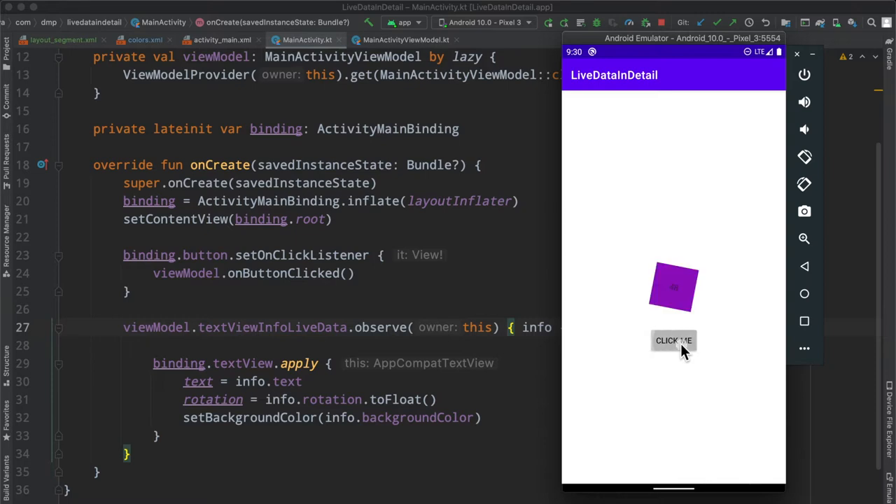
pyautogui.click(674, 341)
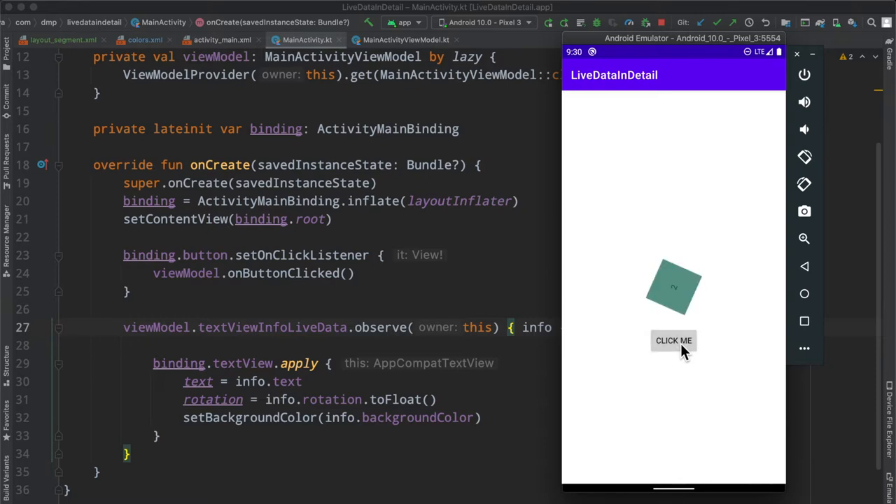
pyautogui.moveTo(690, 299)
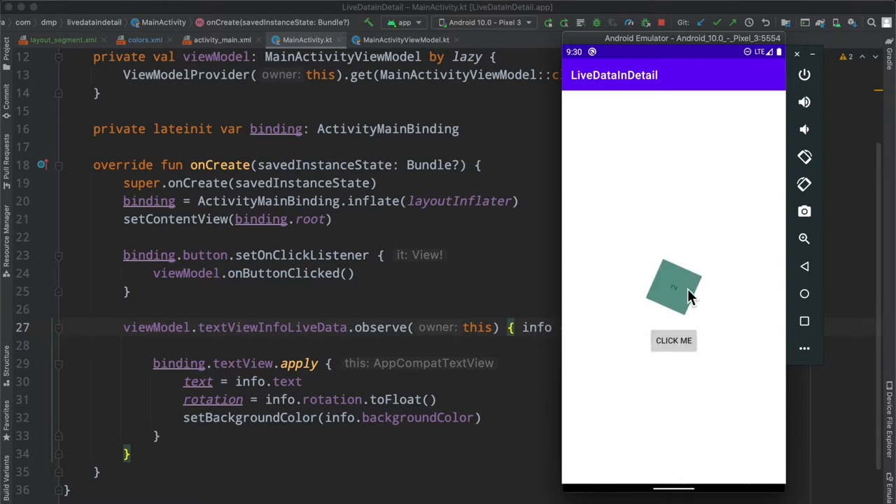
pyautogui.click(673, 341)
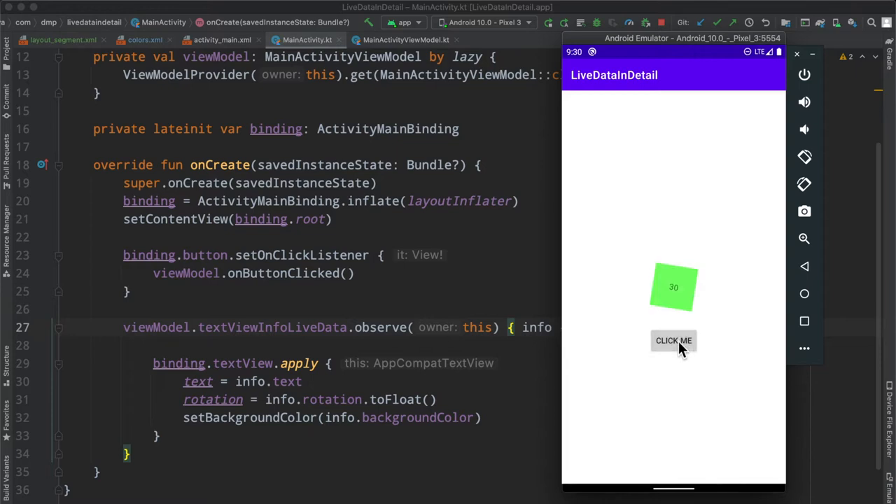
pyautogui.click(674, 341)
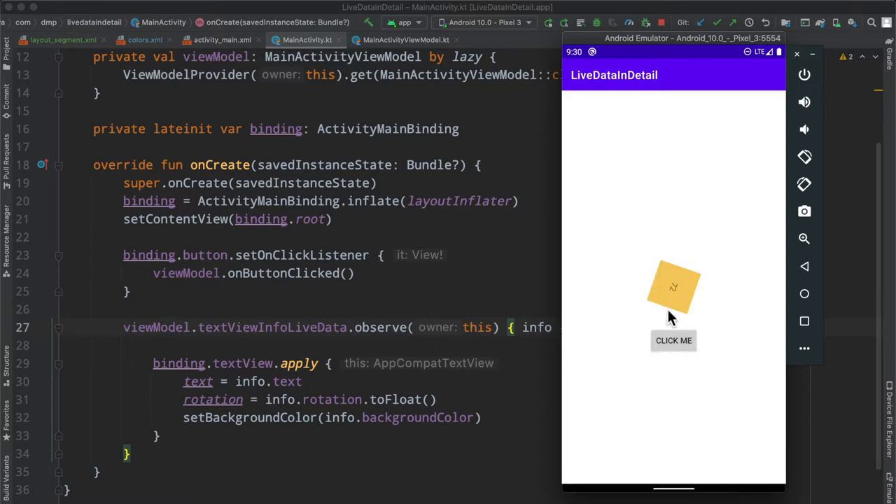
pyautogui.click(673, 341)
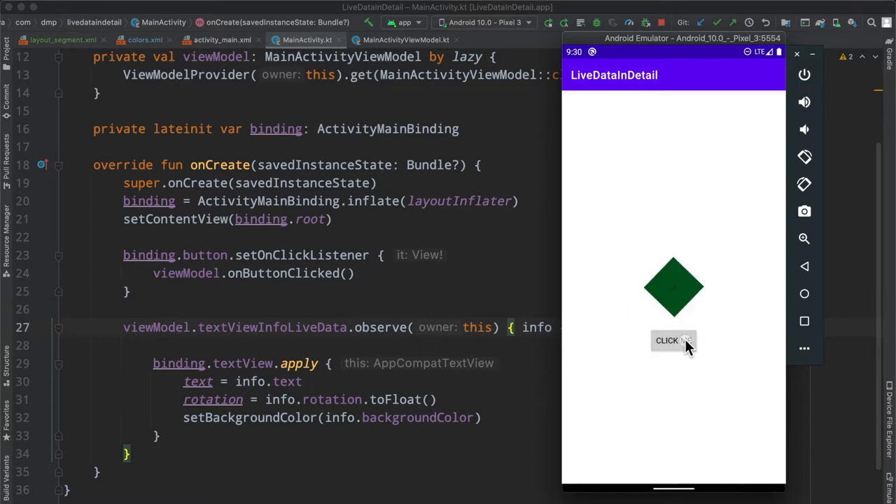
pyautogui.click(673, 341)
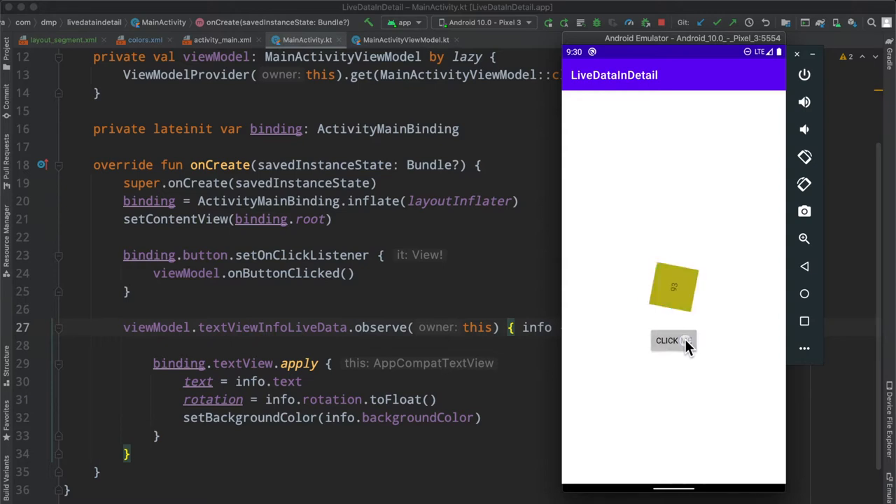
pyautogui.click(674, 341)
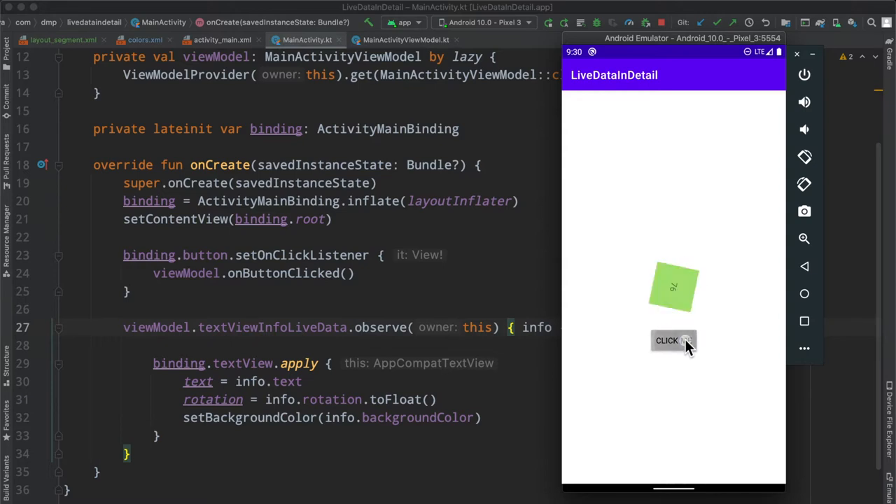
pyautogui.click(674, 341)
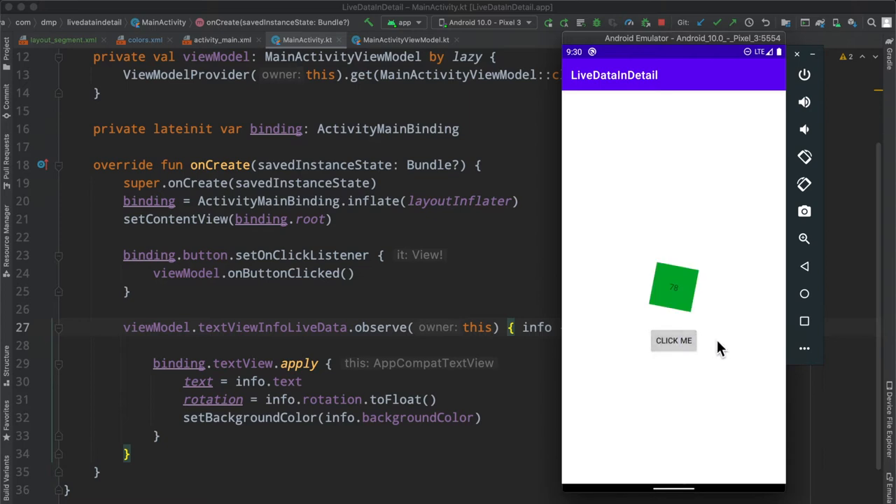
pyautogui.click(673, 341)
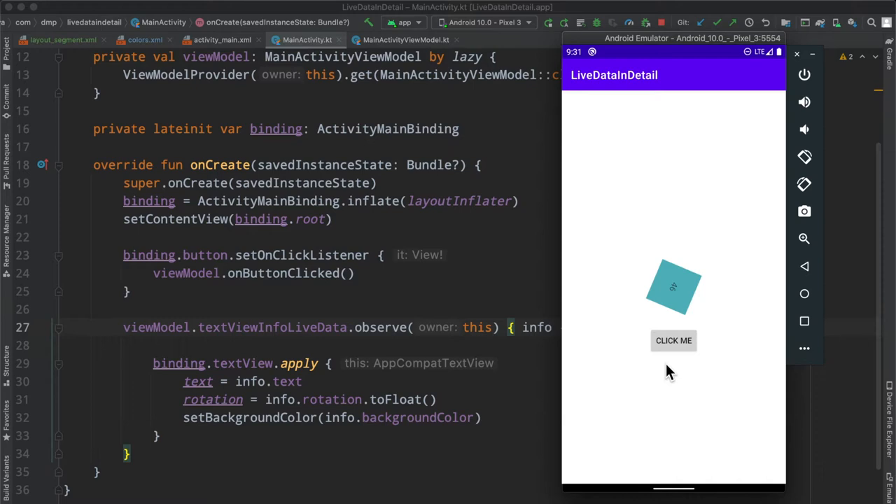
pyautogui.moveTo(731, 358)
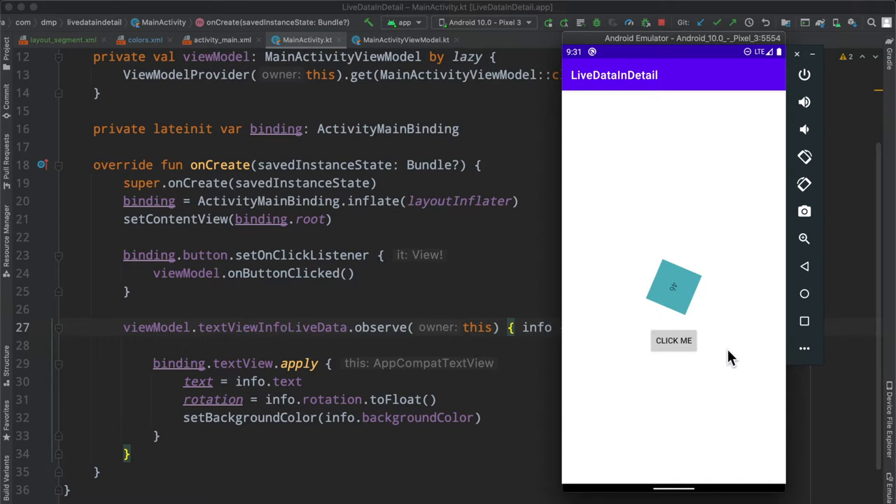
pyautogui.moveTo(421, 336)
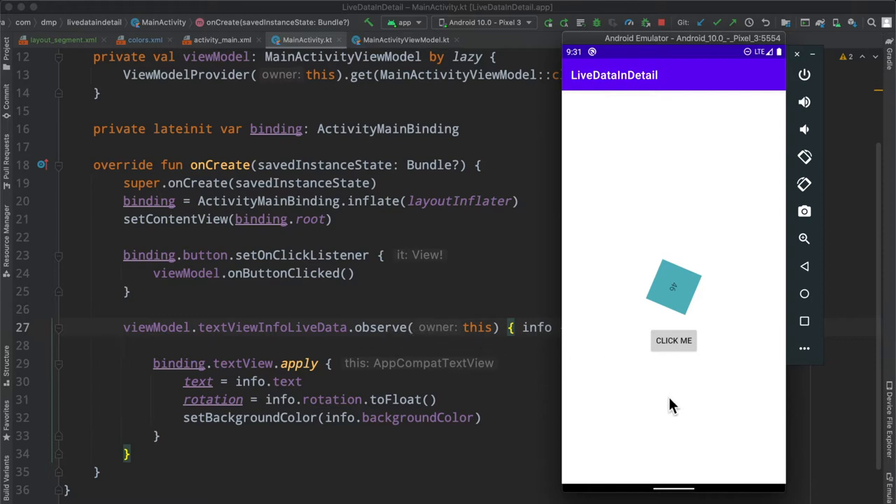
pyautogui.moveTo(696, 380)
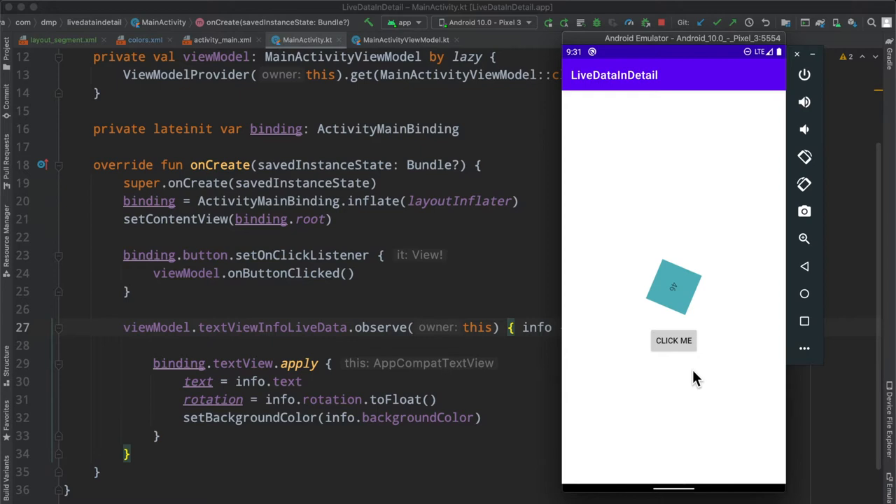
pyautogui.click(674, 341)
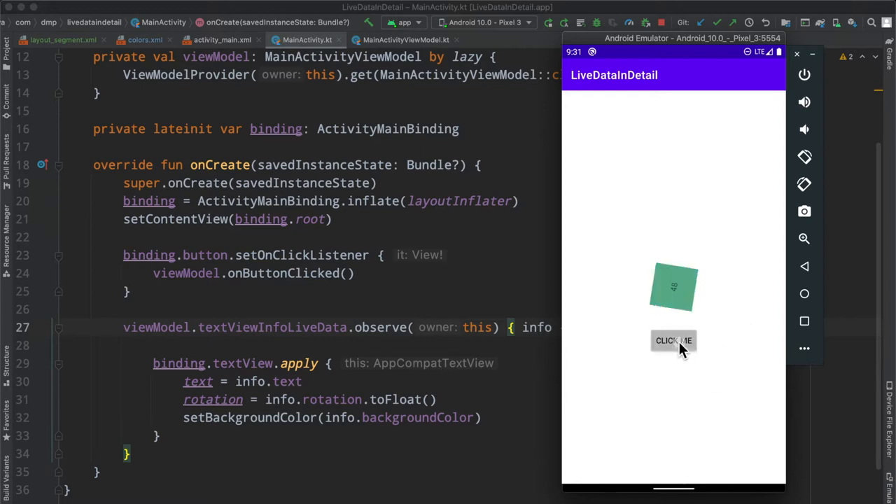
pyautogui.click(673, 341)
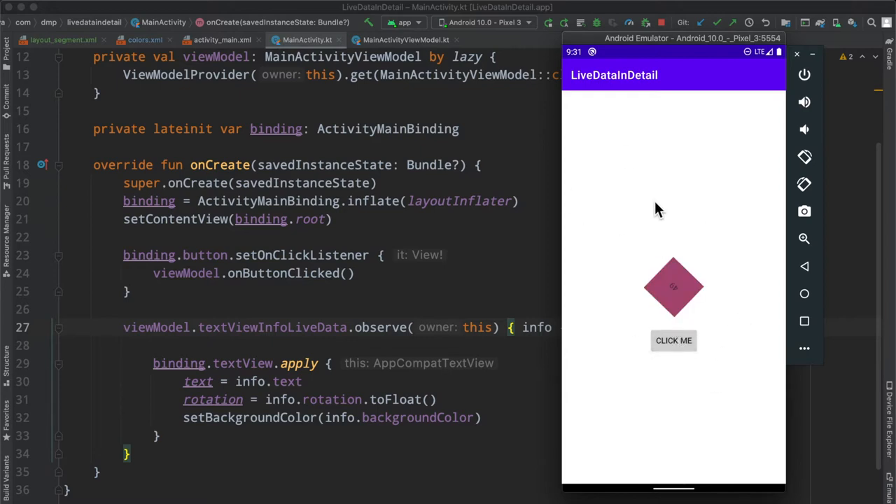
pyautogui.moveTo(647, 236)
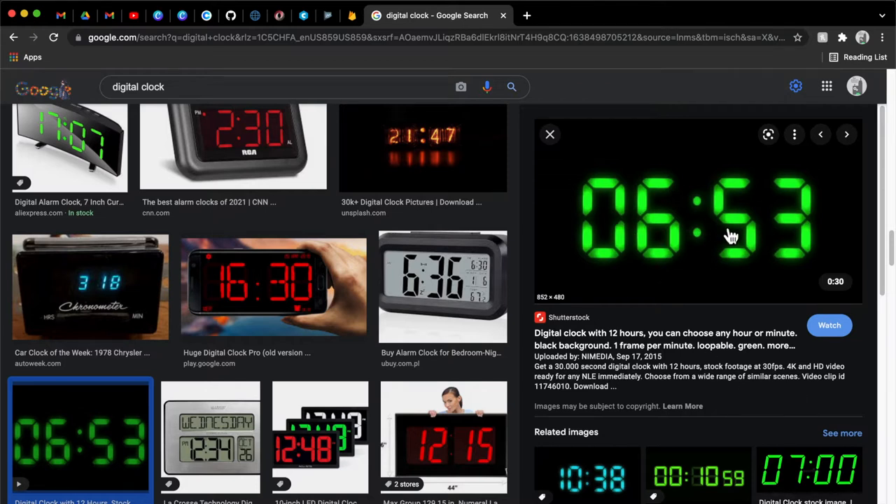
pyautogui.moveTo(743, 281)
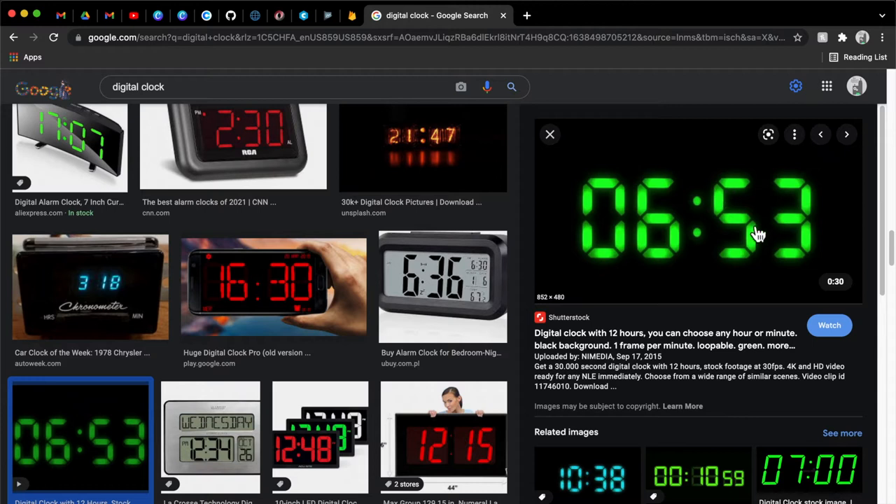
pyautogui.moveTo(767, 205)
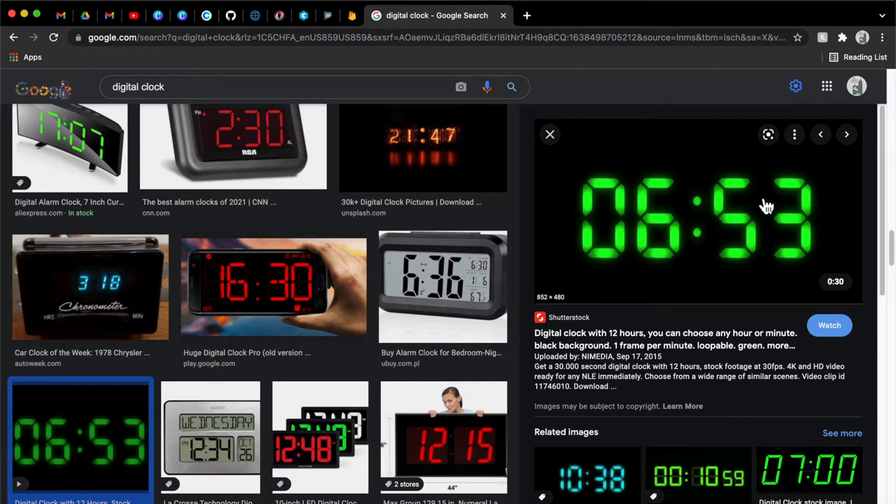
pyautogui.moveTo(752, 236)
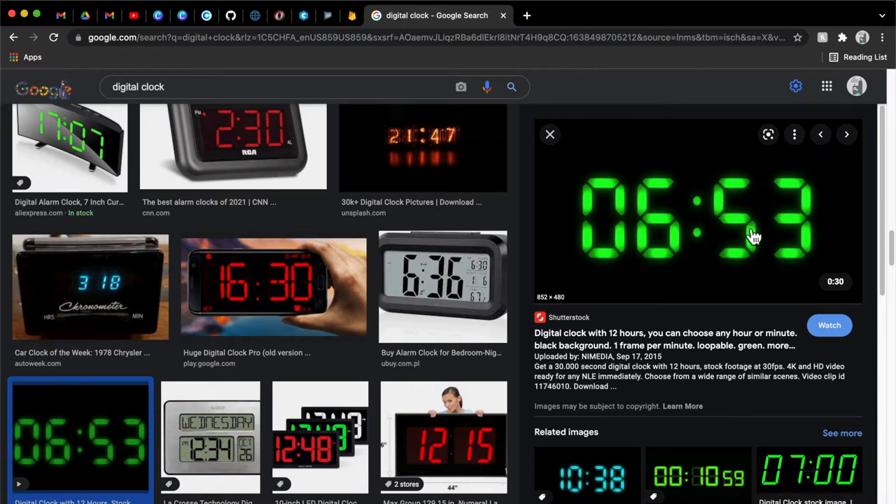
pyautogui.moveTo(710, 241)
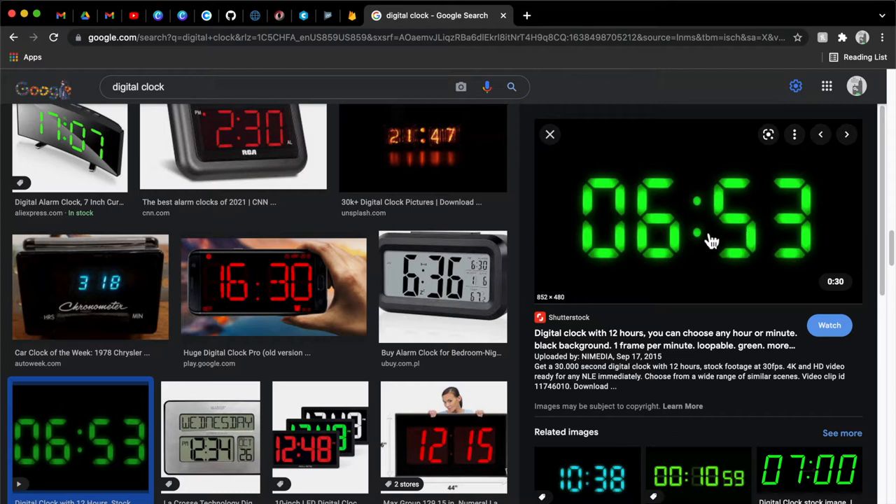
pyautogui.moveTo(711, 395)
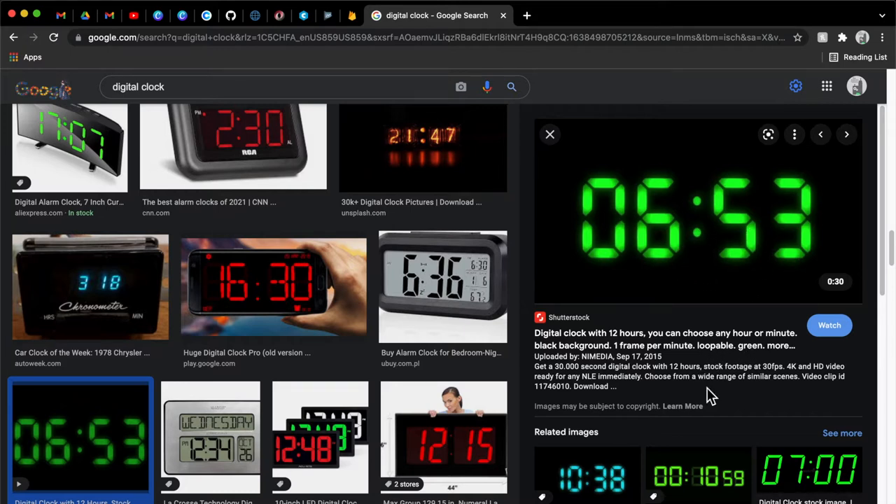
pyautogui.moveTo(664, 331)
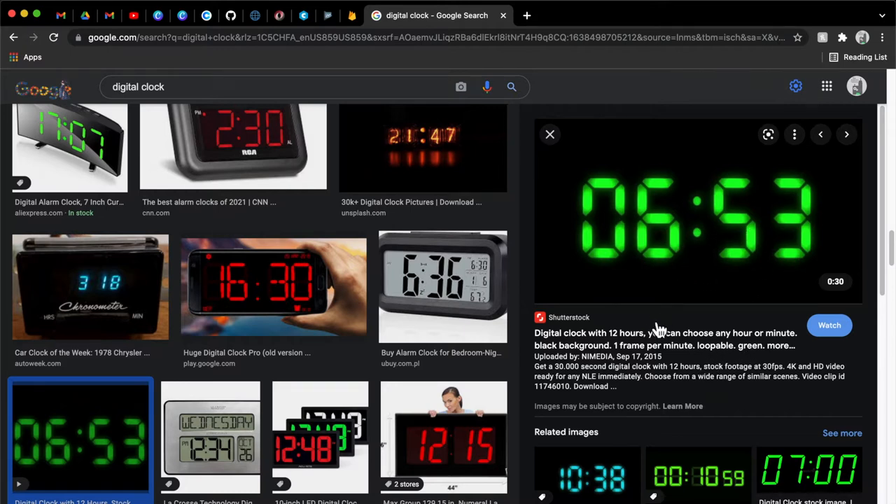
pyautogui.moveTo(713, 230)
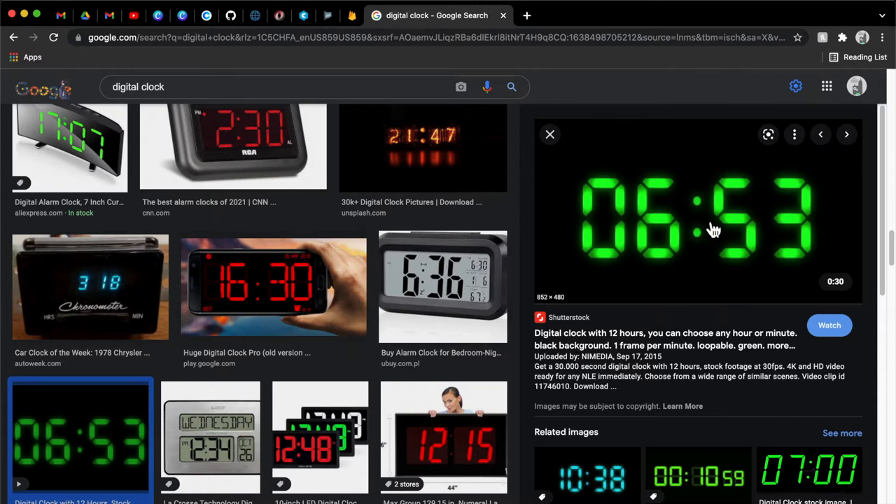
pyautogui.moveTo(747, 227)
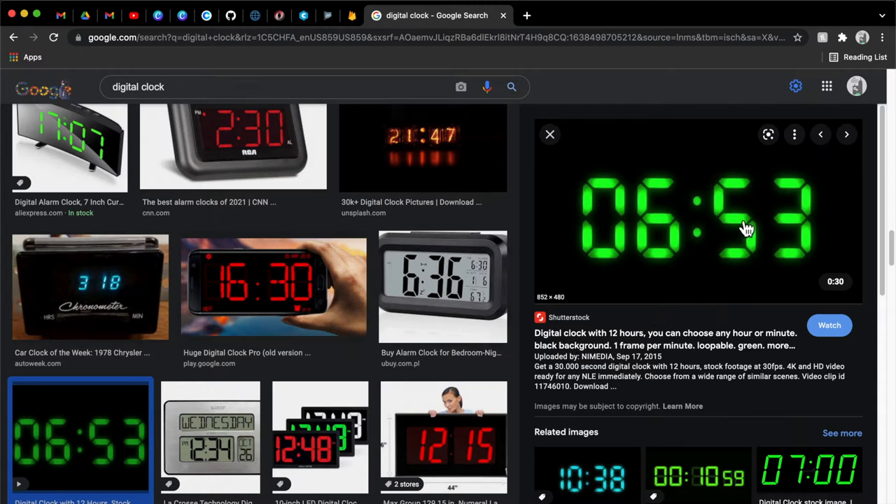
pyautogui.moveTo(747, 224)
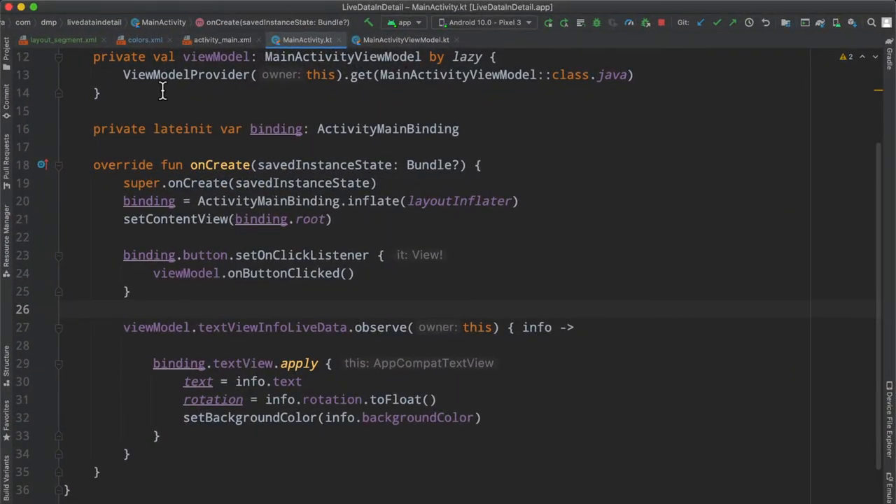
# - Select the selected colour name in colors.xml, then switch to layout_segment.xml
pyautogui.click(144, 40)
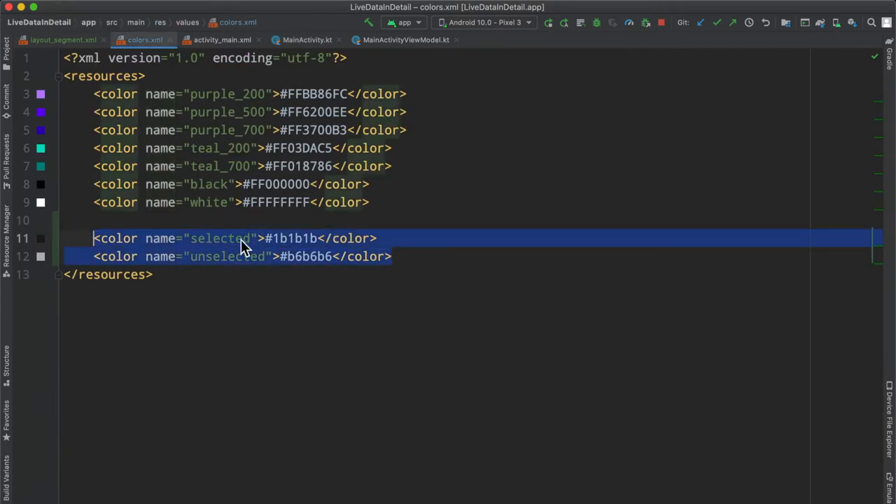
pyautogui.doubleClick(227, 257)
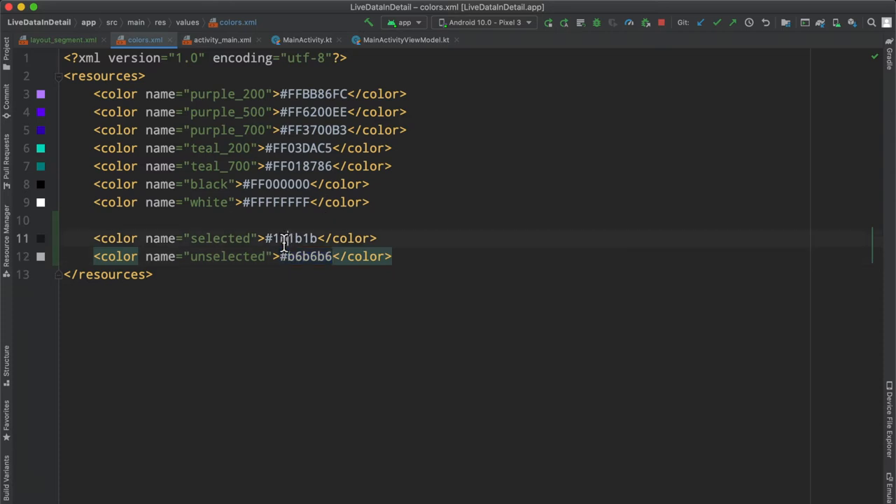
pyautogui.click(63, 40)
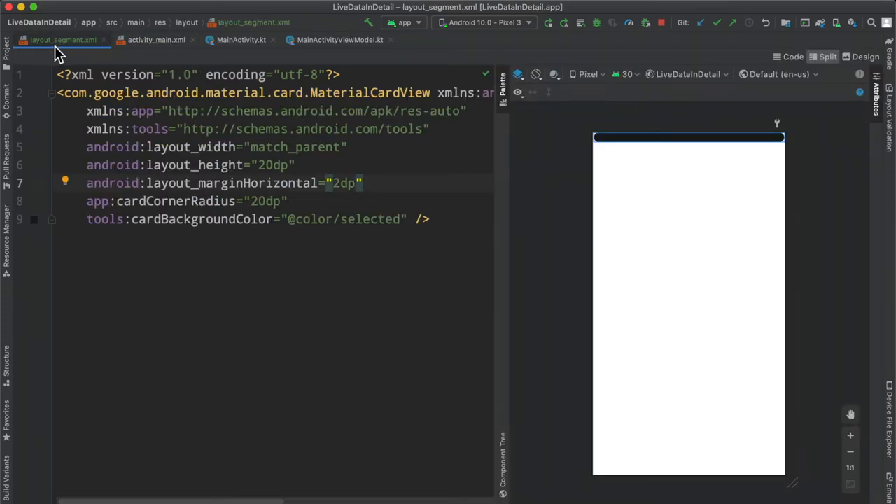
pyautogui.moveTo(578, 186)
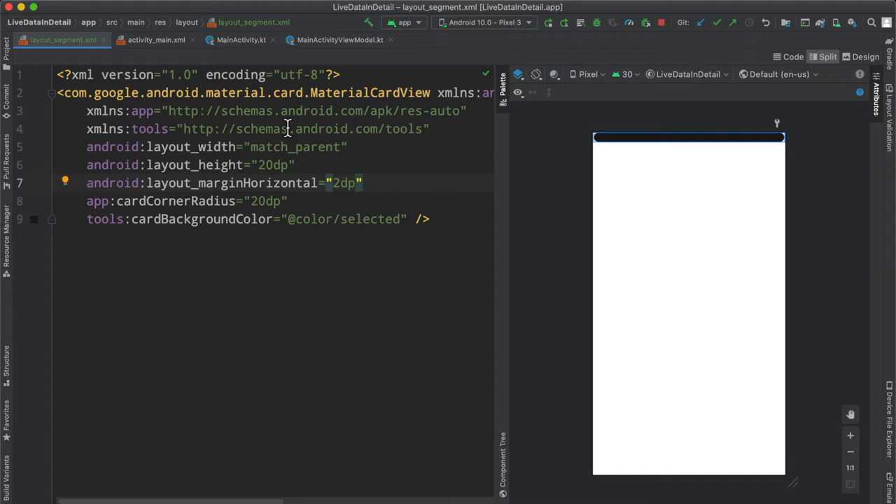
pyautogui.click(154, 40)
pyautogui.write('<')
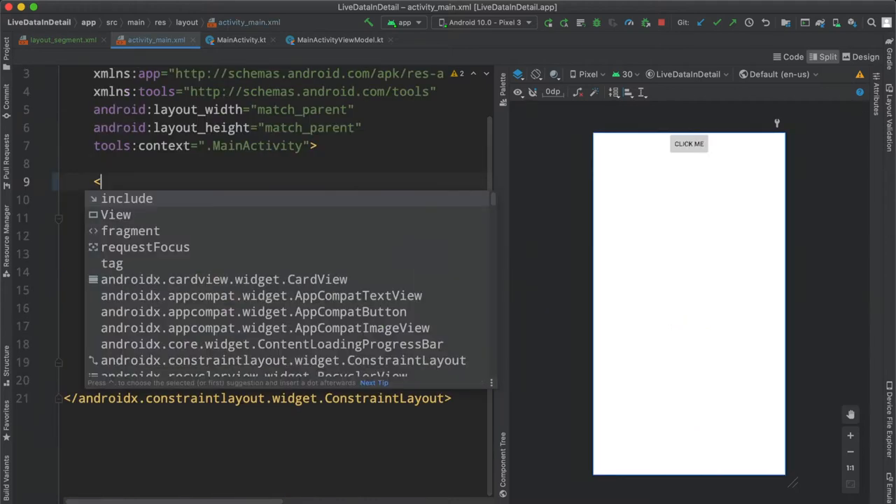
# - Type an include layout tag for the segment bar in activity_main.xml
pyautogui.write('include layout="@layout/layout_segment')
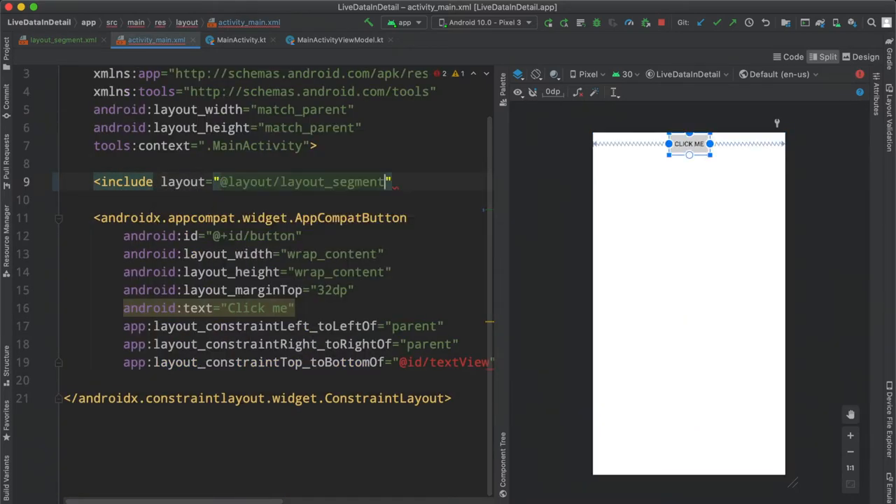
pyautogui.write('/>')
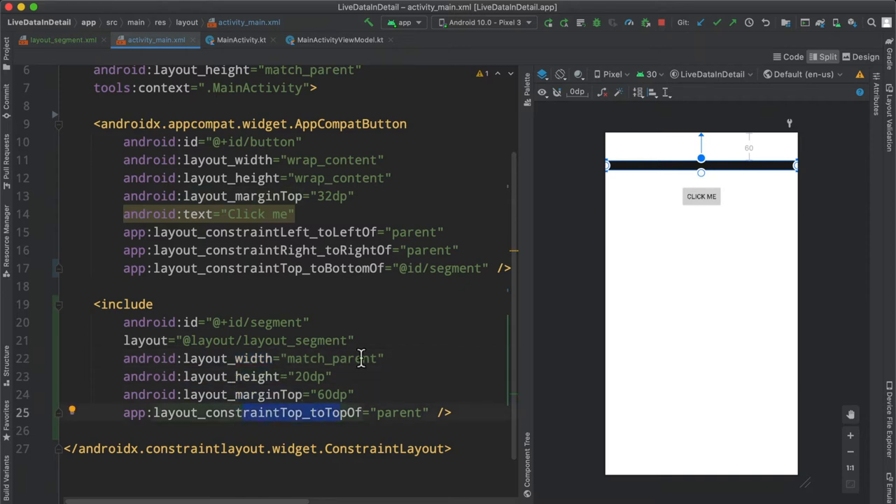
pyautogui.moveTo(728, 175)
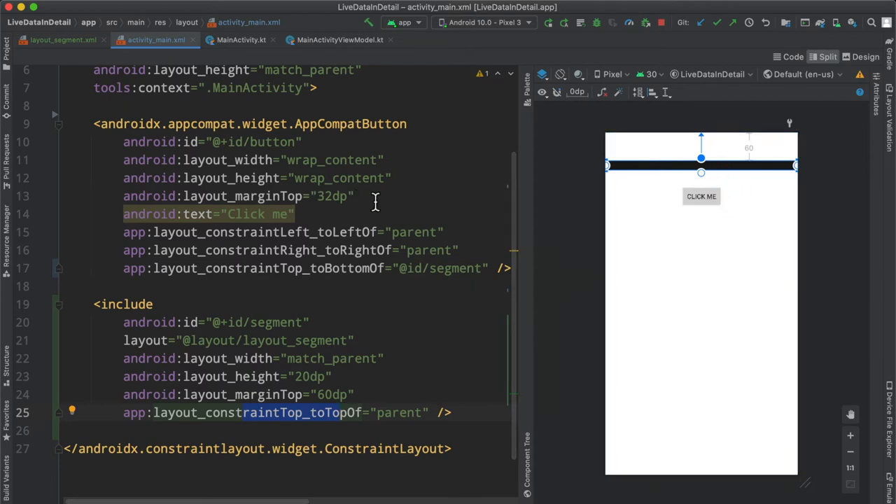
pyautogui.click(241, 40)
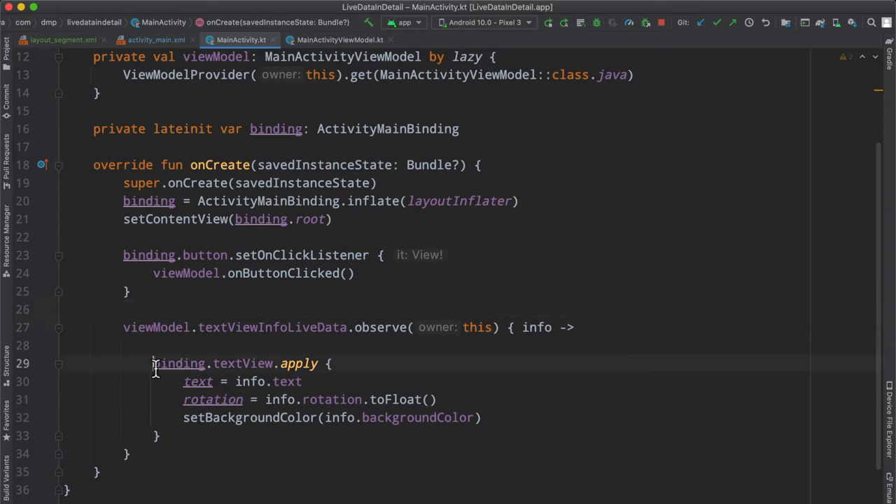
pyautogui.moveTo(153, 363); pyautogui.dragTo(160, 436)
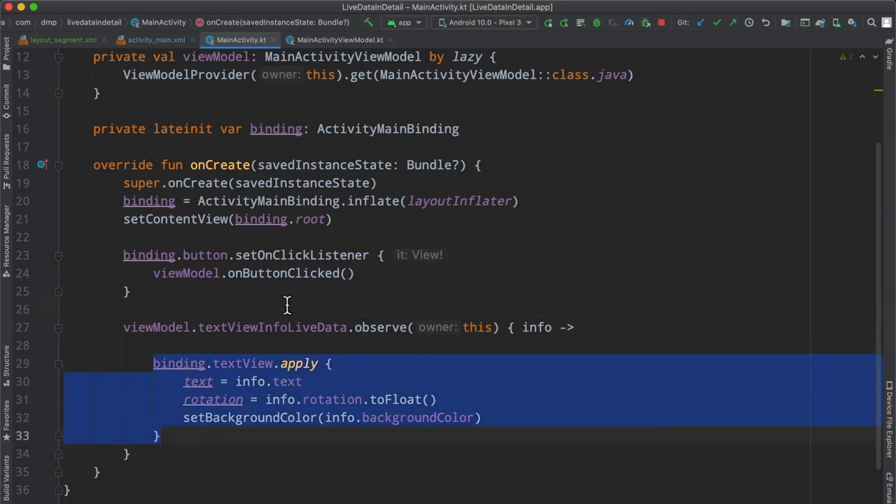
pyautogui.click(334, 39)
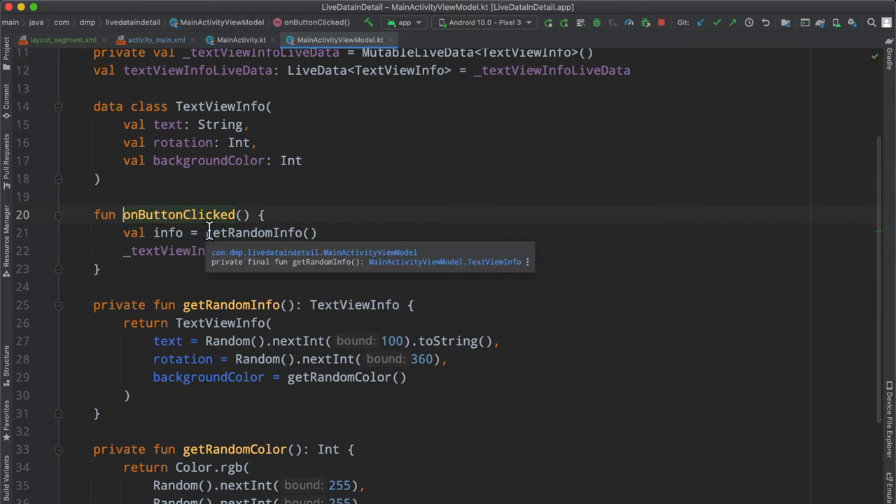
pyautogui.press('cmd+tab')
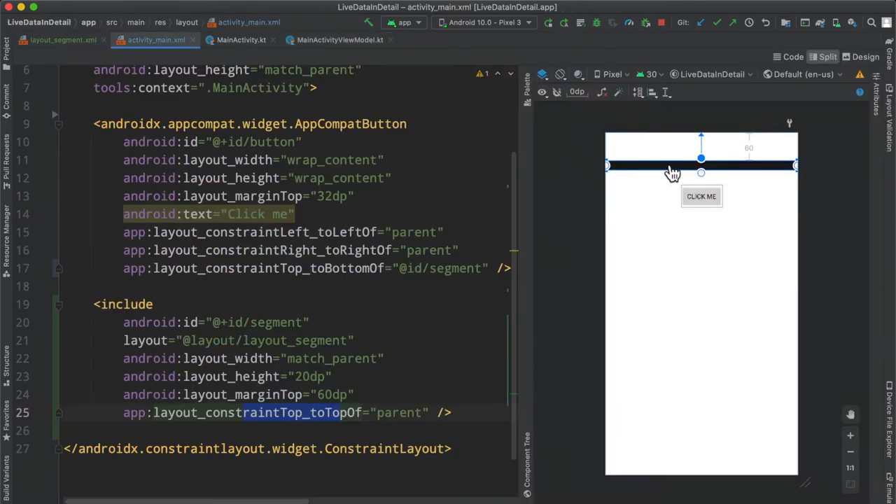
pyautogui.moveTo(635, 220)
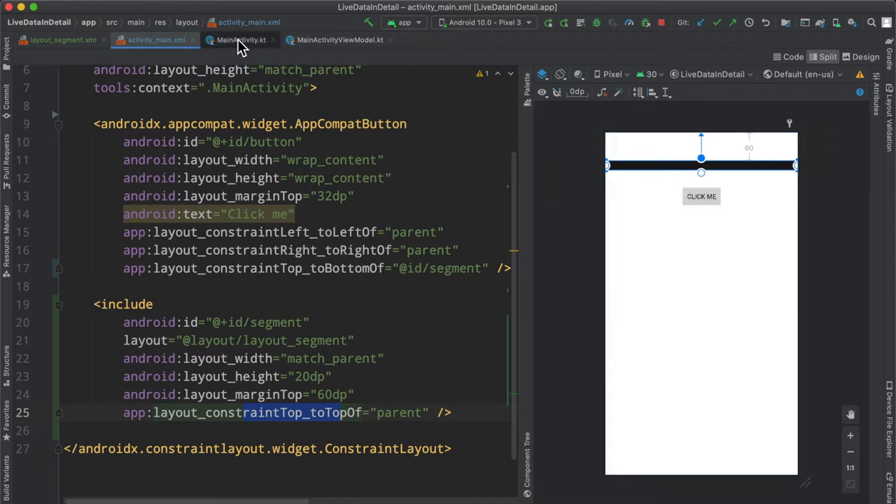
pyautogui.moveTo(241, 40)
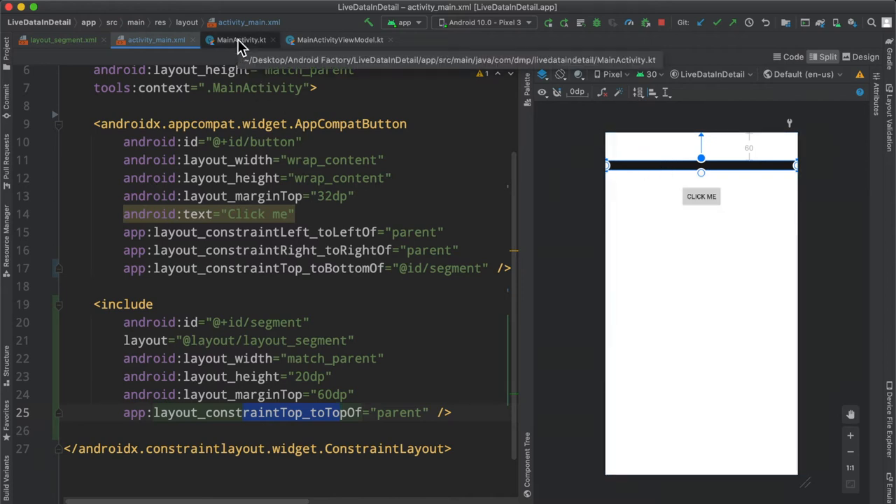
pyautogui.click(238, 40)
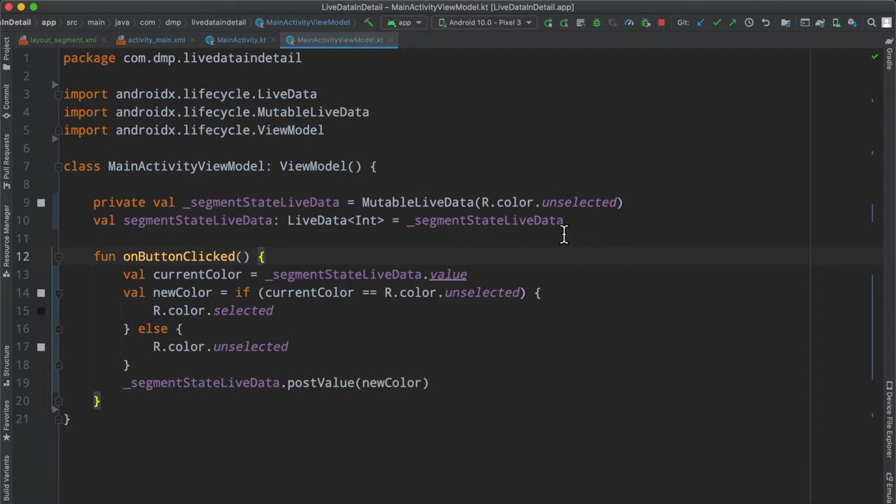
pyautogui.moveTo(243, 53)
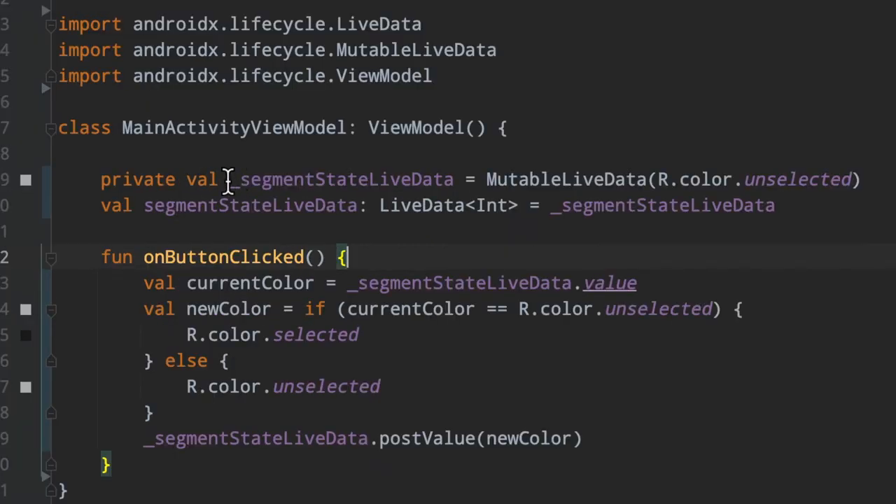
# - Highlight the private segment state variable and its public LiveData<Int> type in MainActivityViewModel
pyautogui.doubleClick(344, 179)
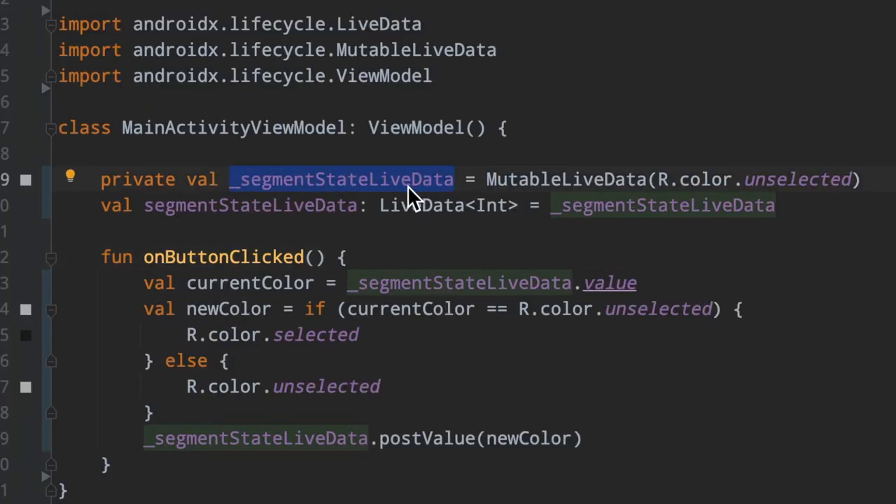
pyautogui.moveTo(452, 259)
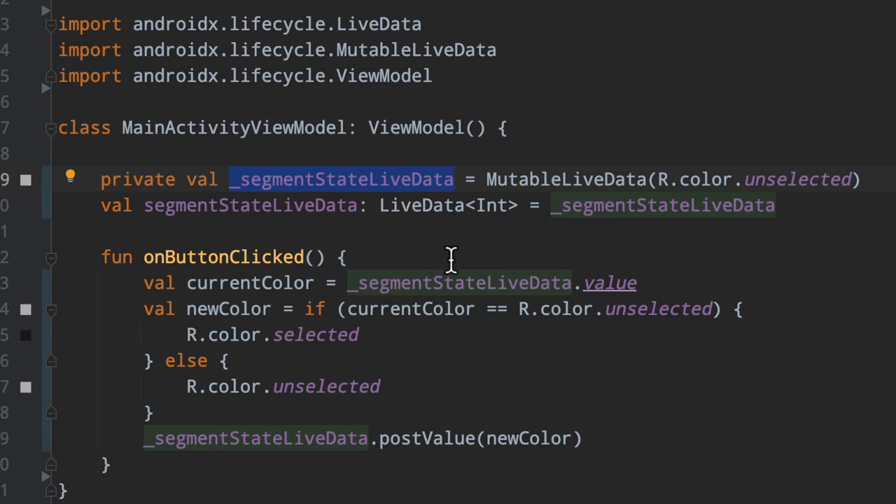
pyautogui.moveTo(579, 178)
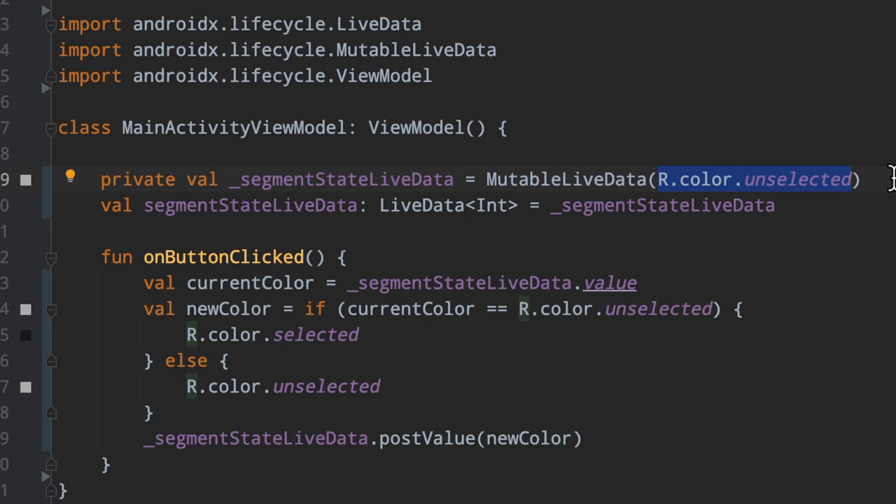
pyautogui.moveTo(881, 179)
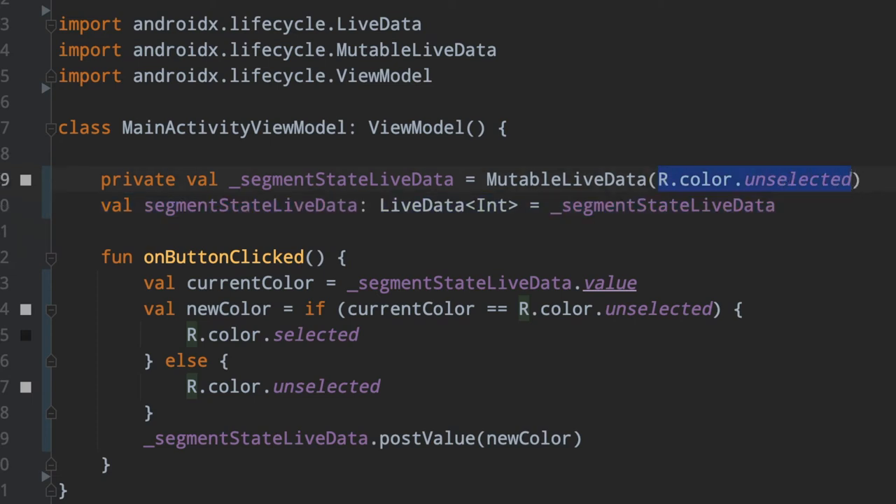
pyautogui.doubleClick(250, 205)
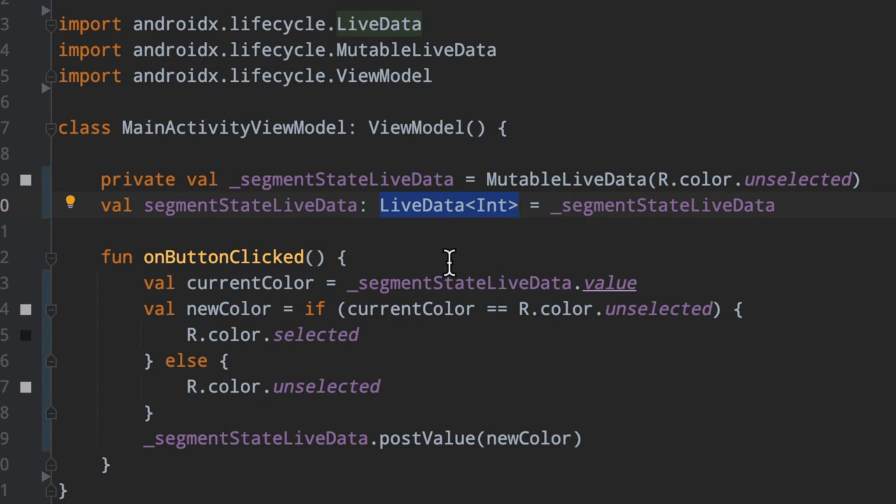
pyautogui.moveTo(408, 345)
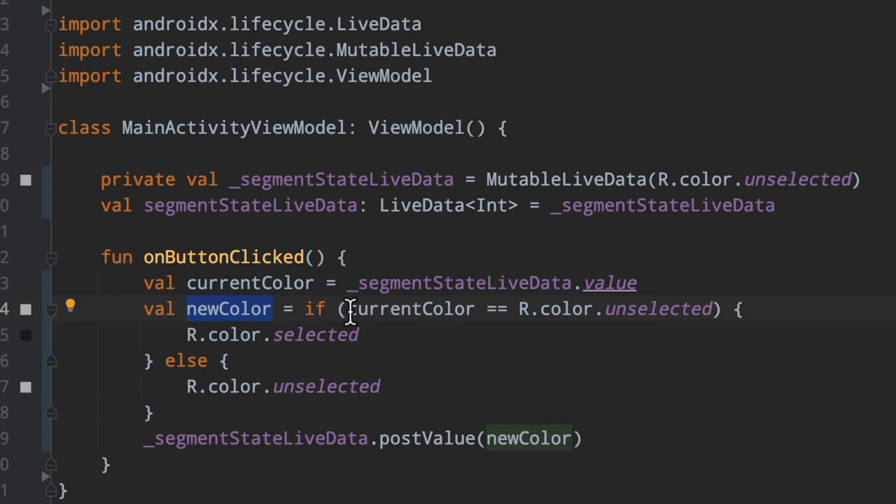
pyautogui.moveTo(381, 310)
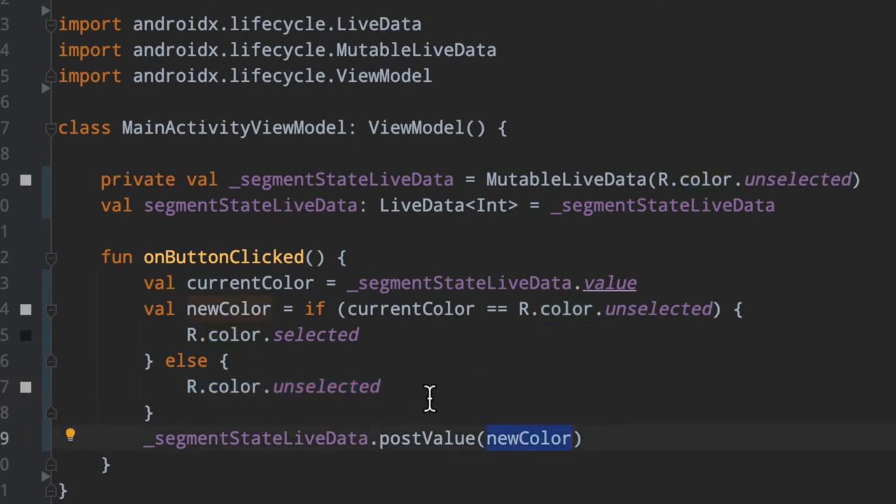
# - Review the observed segmentStateLiveData in MainActivity and check the segment card layout
pyautogui.click(240, 40)
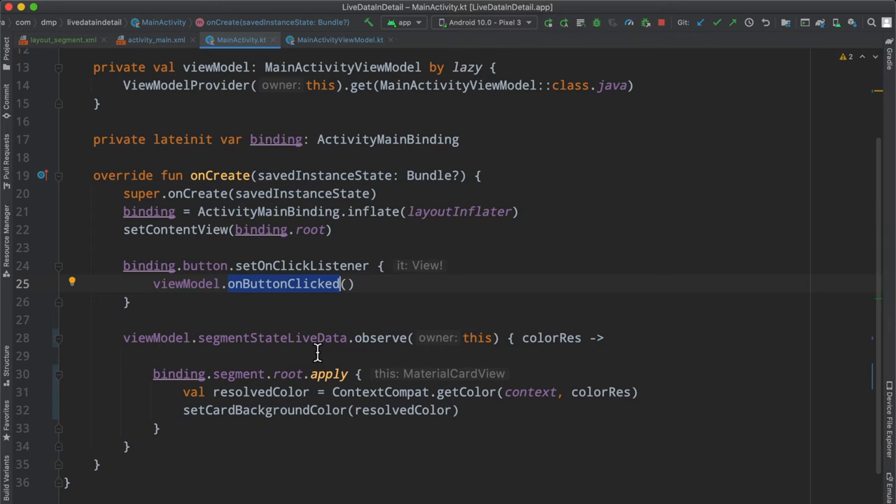
pyautogui.scroll(-3)
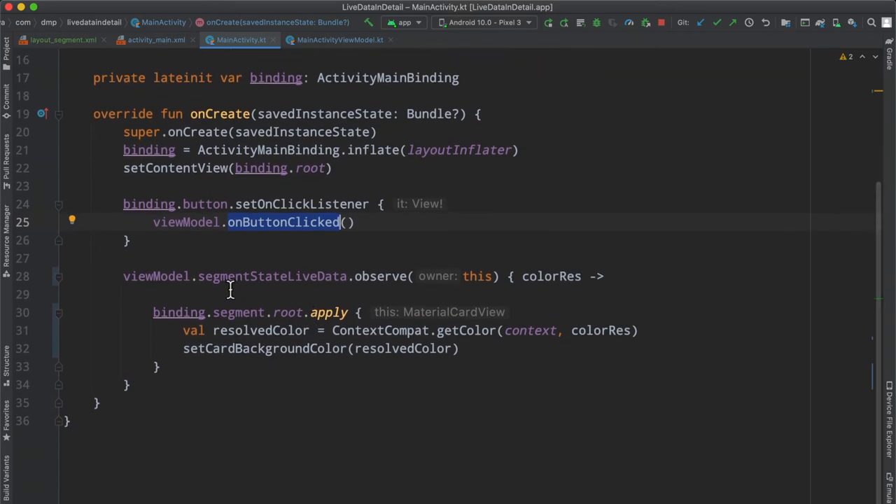
pyautogui.doubleClick(270, 276)
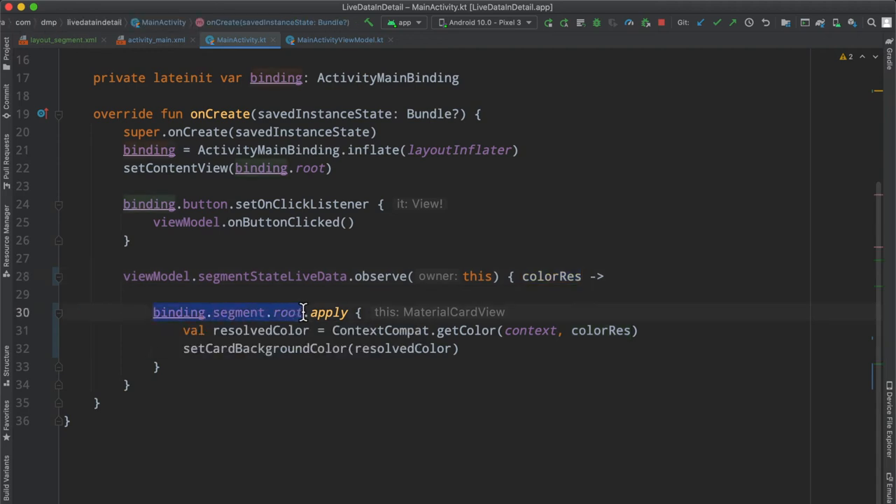
pyautogui.click(66, 40)
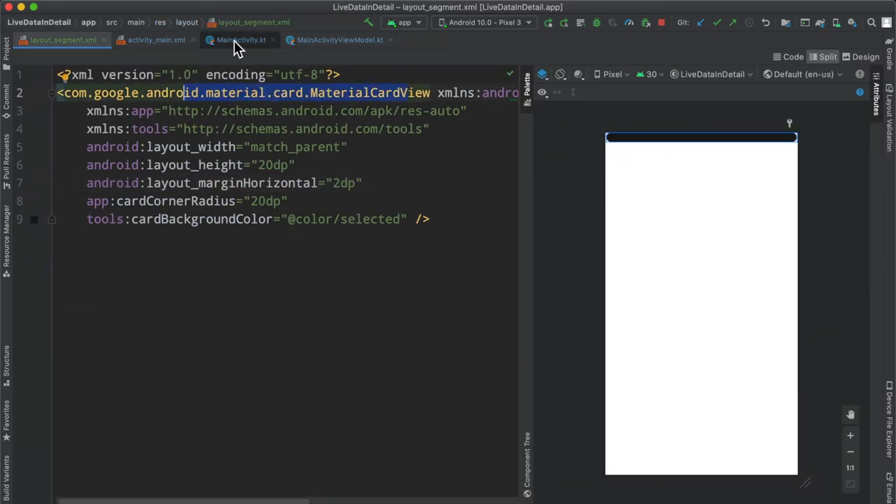
pyautogui.click(239, 40)
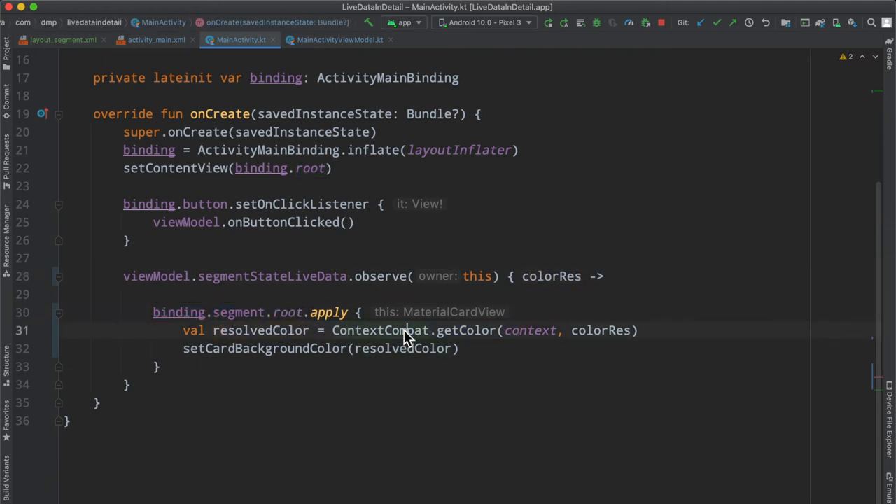
# - Temporarily replace colorRes with R.color.selected, then restore colorRes
pyautogui.doubleClick(530, 331)
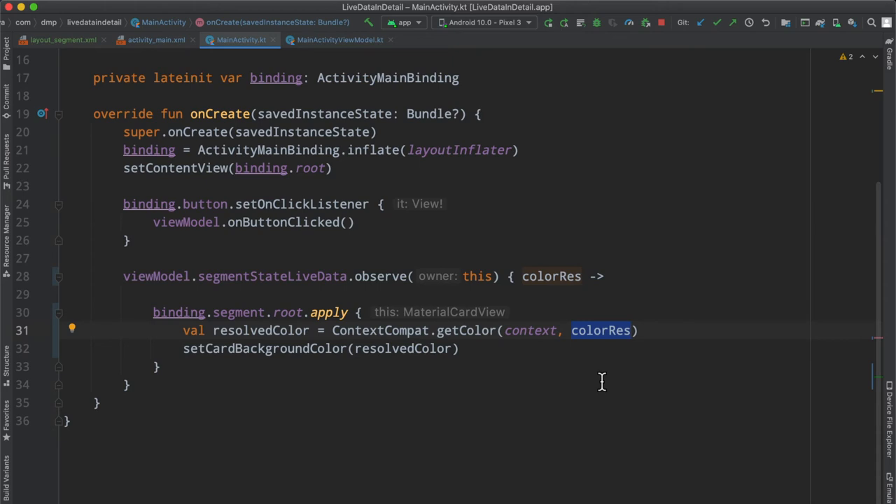
pyautogui.write('R.color.')
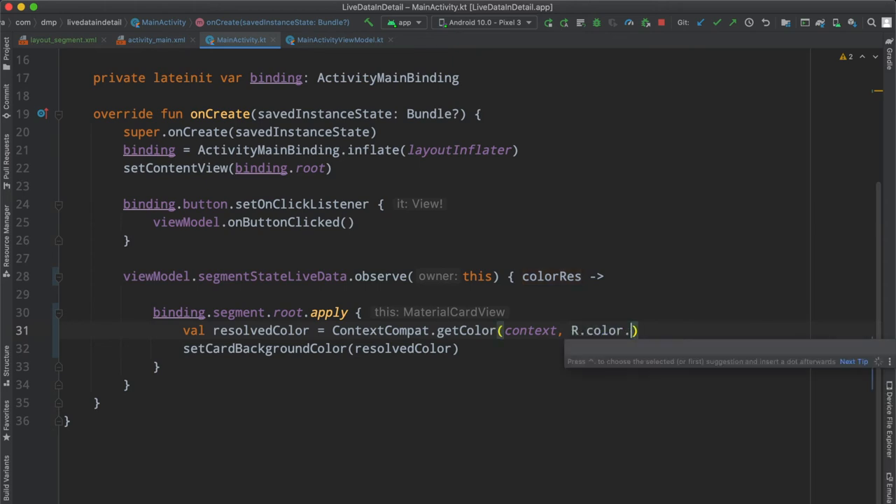
pyautogui.write('selected')
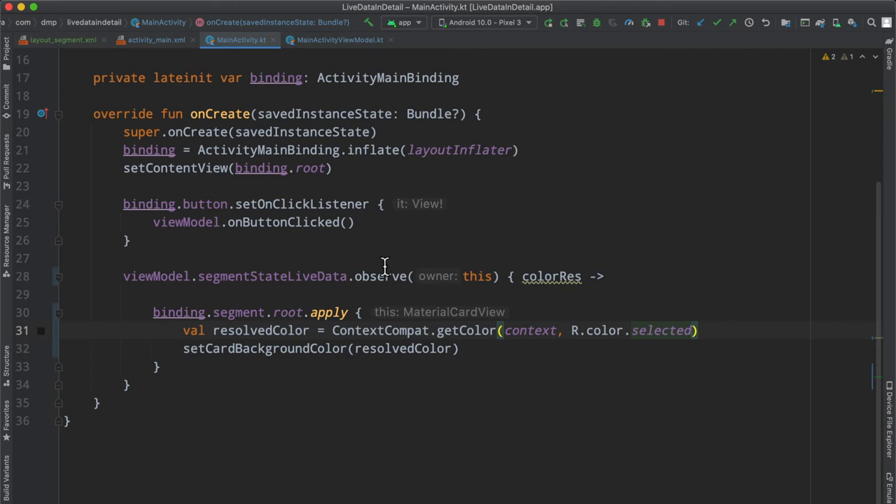
pyautogui.doubleClick(551, 277)
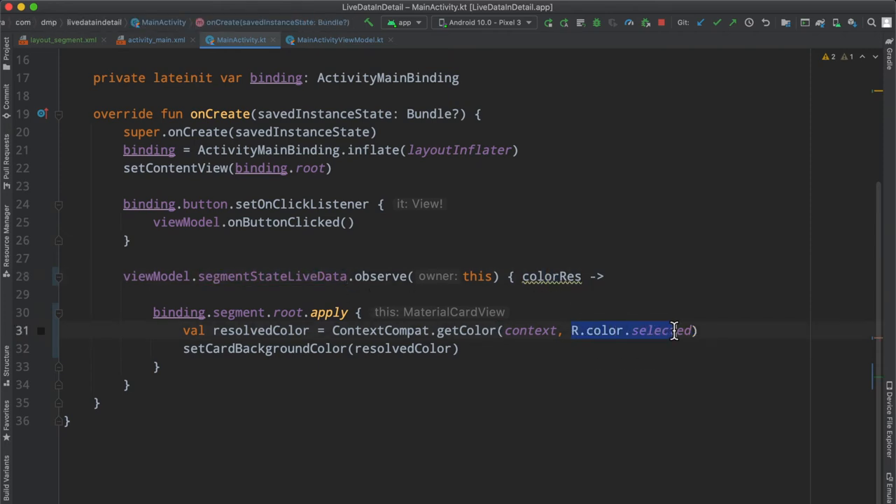
pyautogui.write('colorRes')
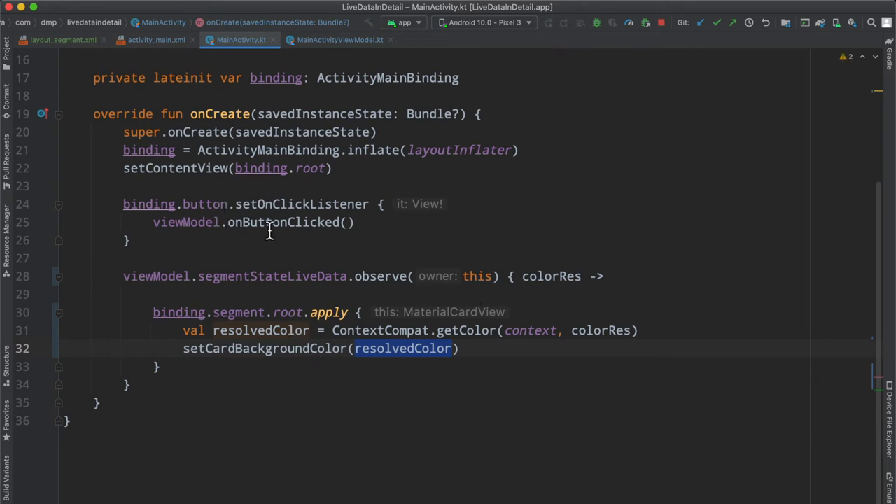
pyautogui.moveTo(362, 238)
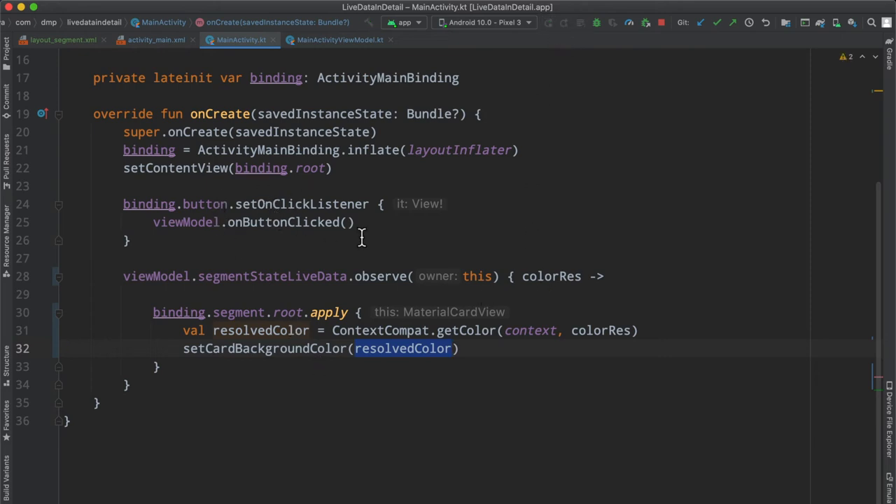
pyautogui.moveTo(406, 242)
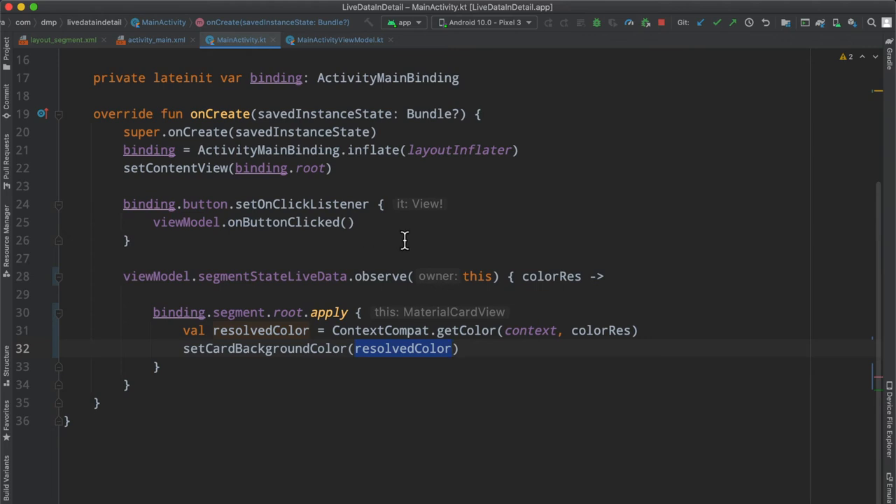
# - In the emulator, tap CLICK ME four times, toggling the bar between black and gray
pyautogui.click(547, 23)
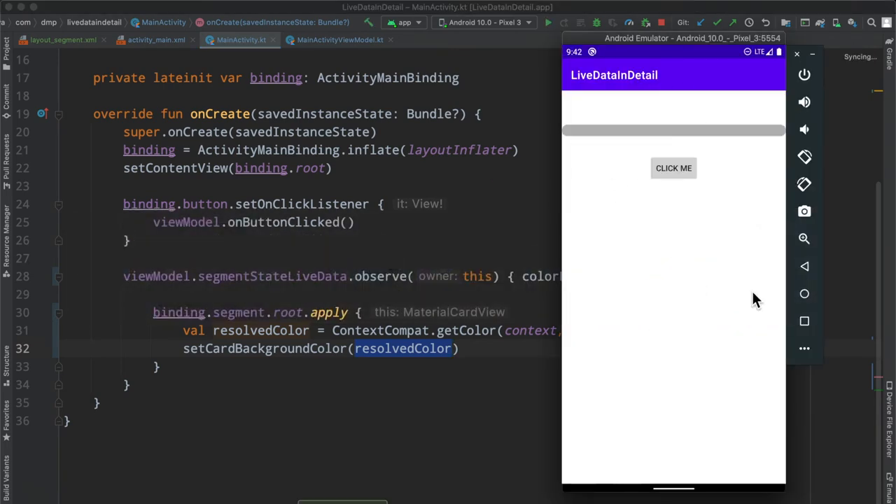
pyautogui.moveTo(615, 145)
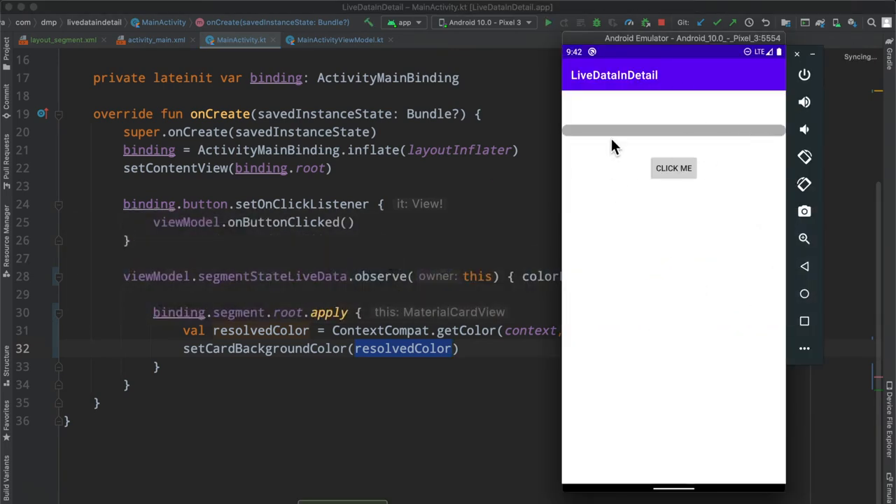
pyautogui.moveTo(726, 263)
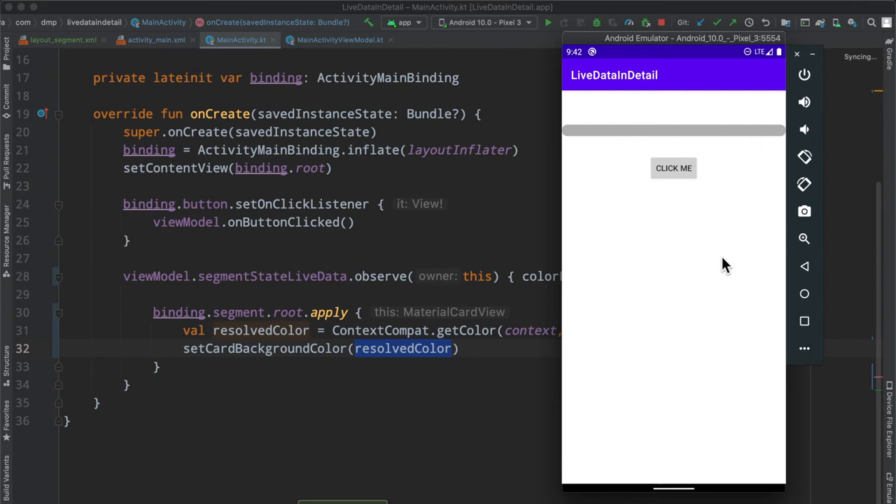
pyautogui.moveTo(673, 171)
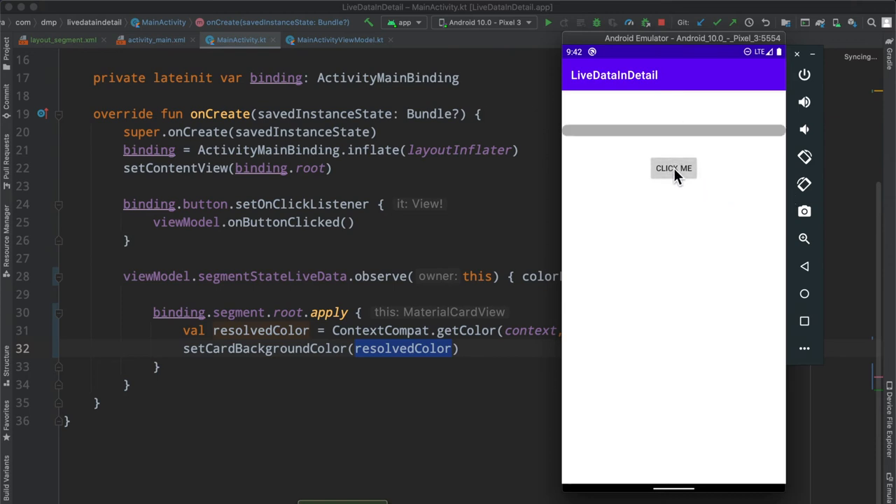
pyautogui.click(674, 168)
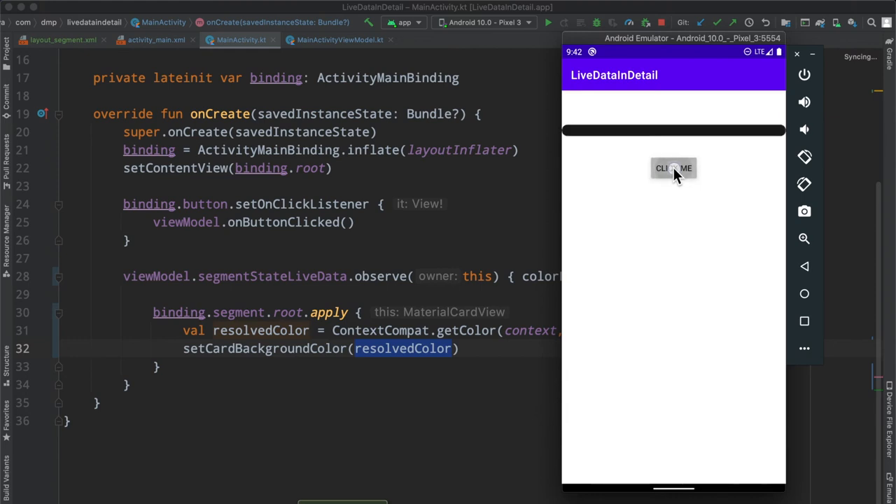
pyautogui.click(674, 168)
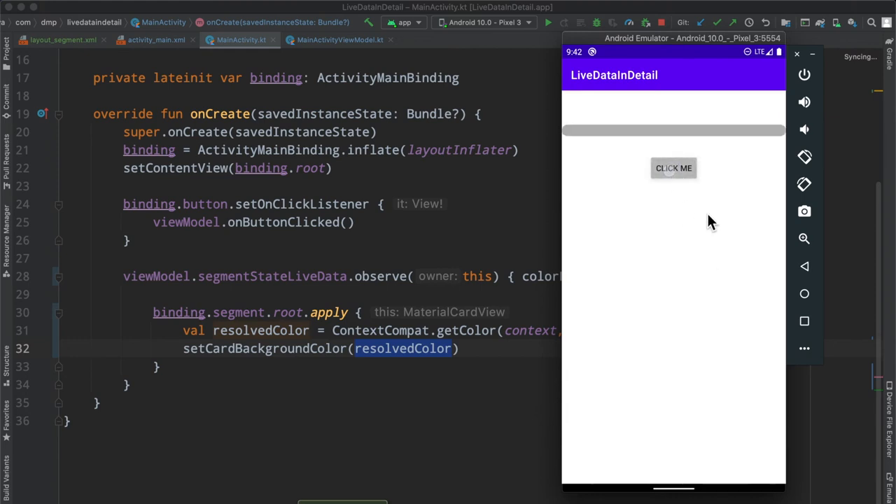
pyautogui.click(674, 168)
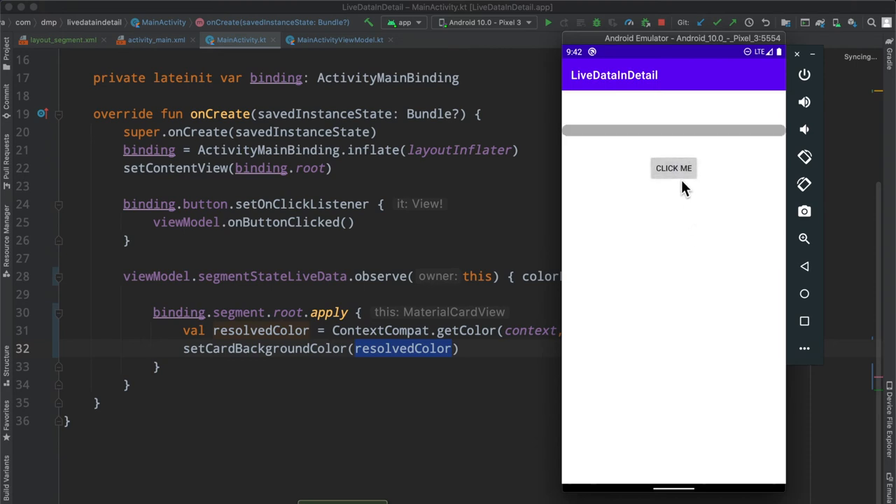
pyautogui.click(673, 168)
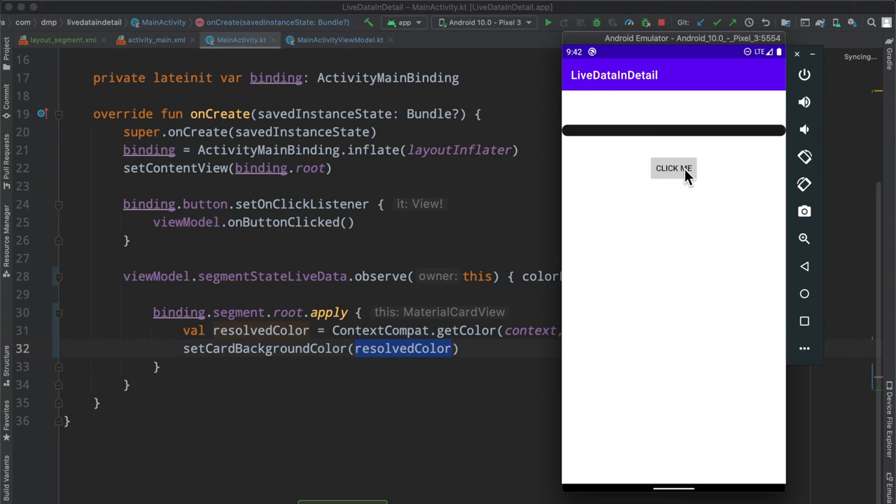
pyautogui.moveTo(667, 203)
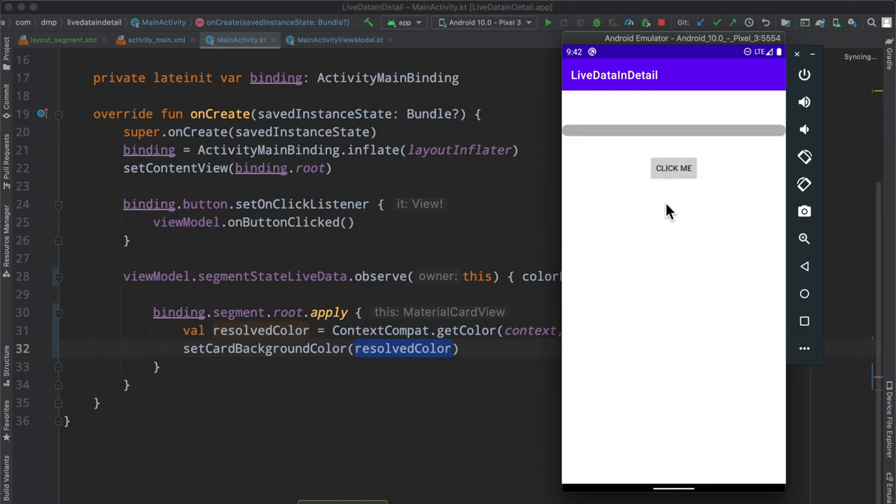
pyautogui.moveTo(657, 125)
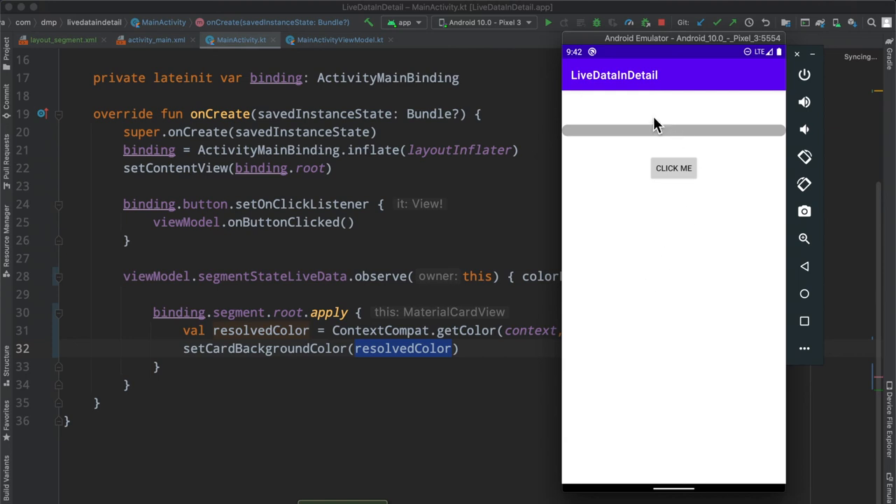
pyautogui.moveTo(721, 274)
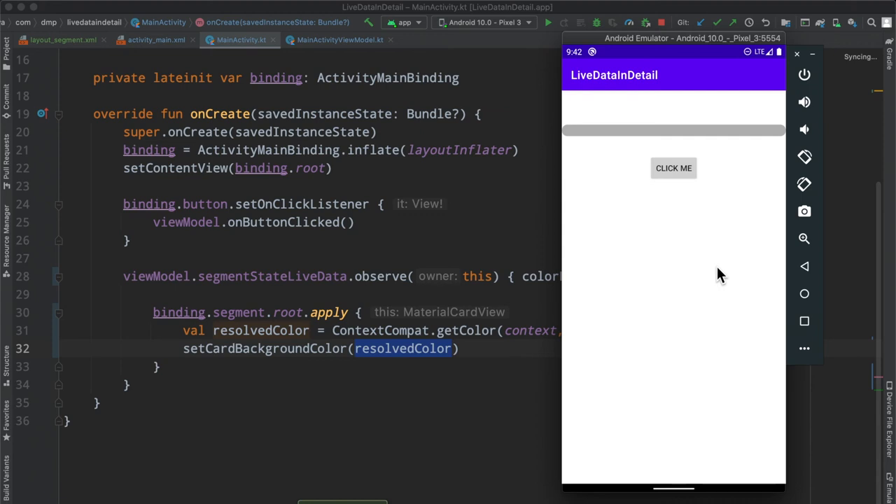
pyautogui.moveTo(756, 308)
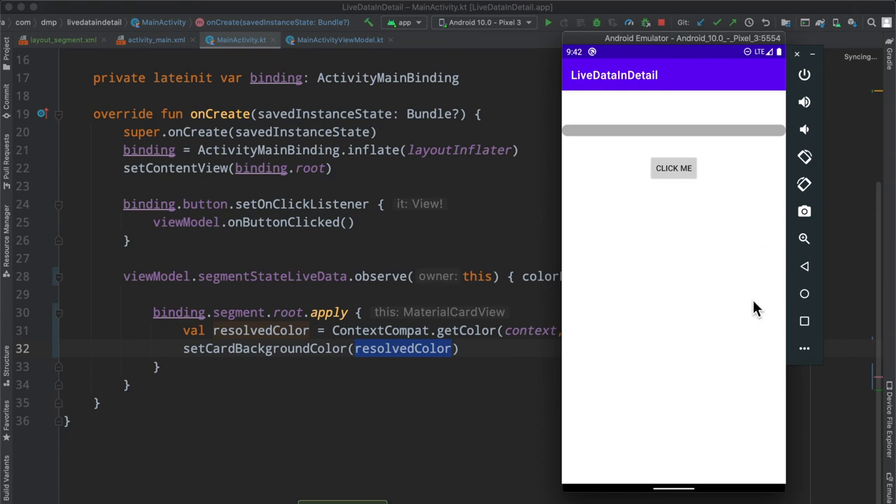
pyautogui.moveTo(639, 229)
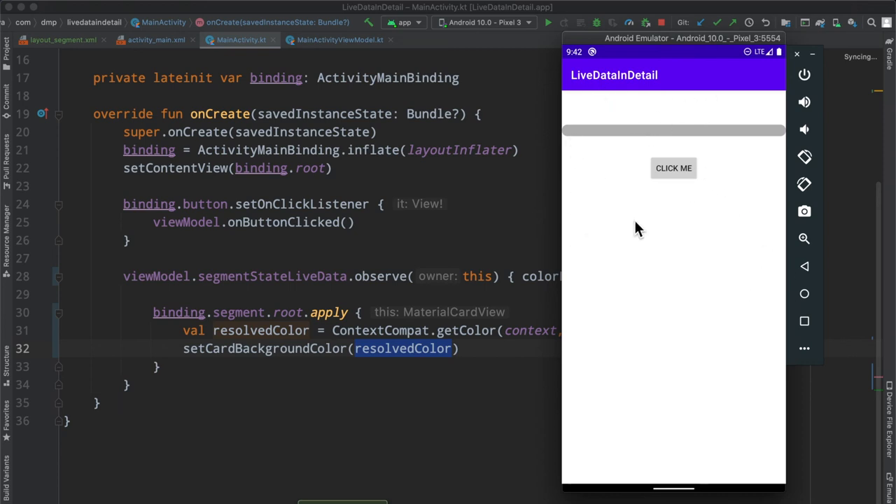
pyautogui.moveTo(753, 483)
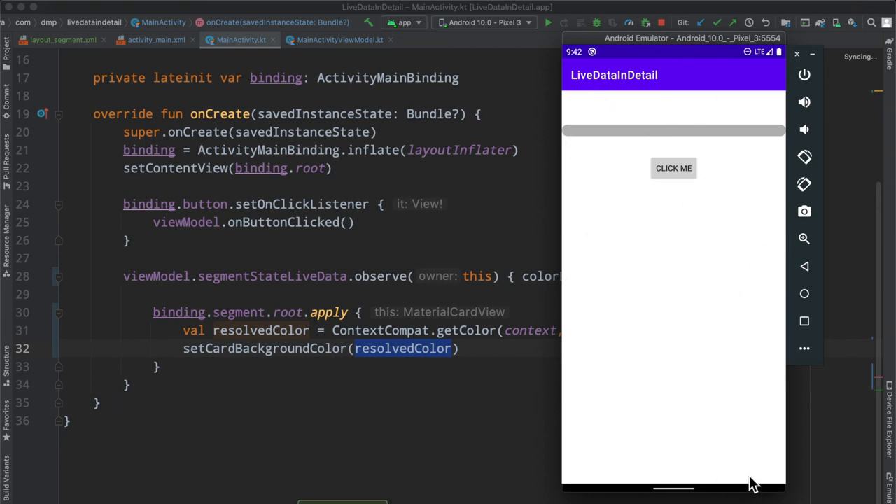
pyautogui.moveTo(755, 300)
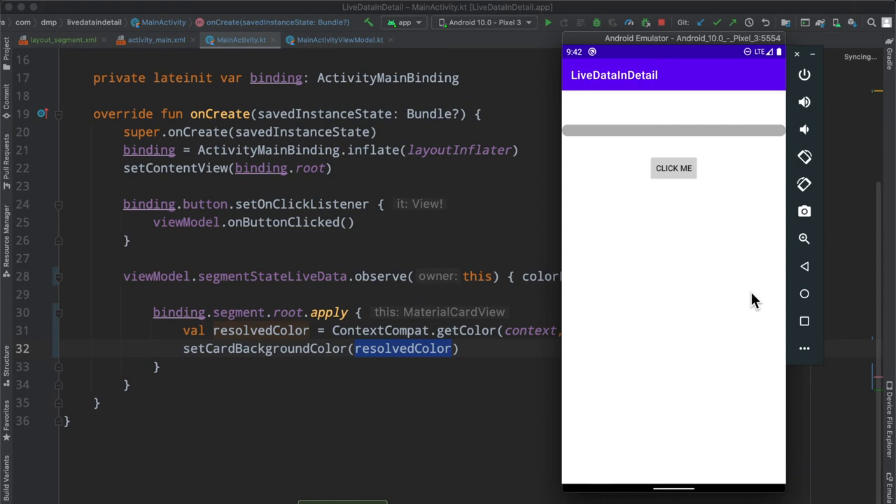
pyautogui.moveTo(693, 282)
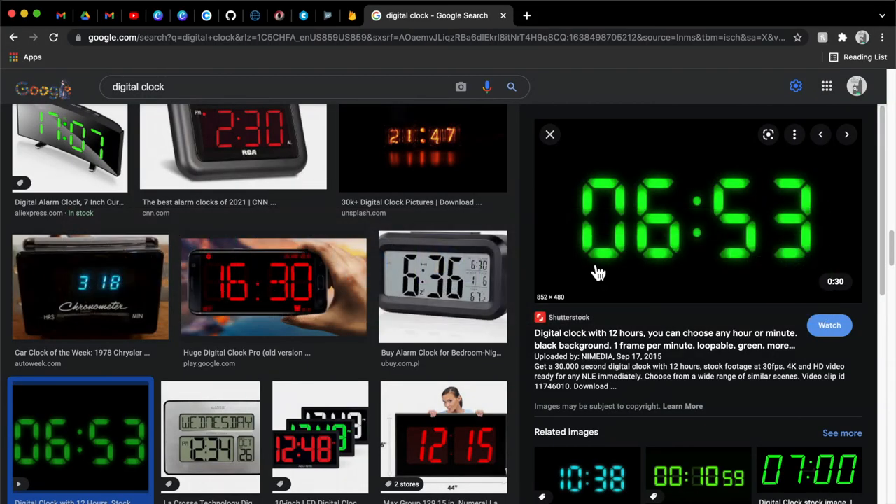
pyautogui.moveTo(721, 264)
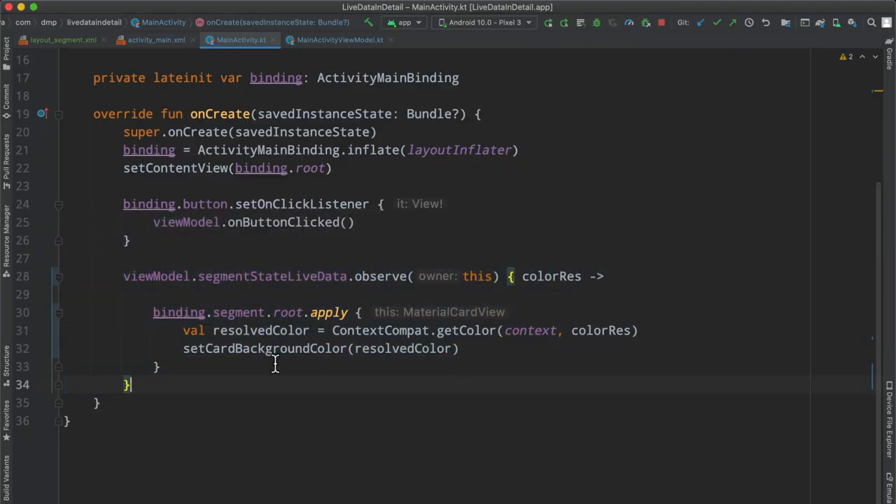
# - Select segmentStateLiveData in the observer code and re-run the app on the emulator
pyautogui.doubleClick(270, 276)
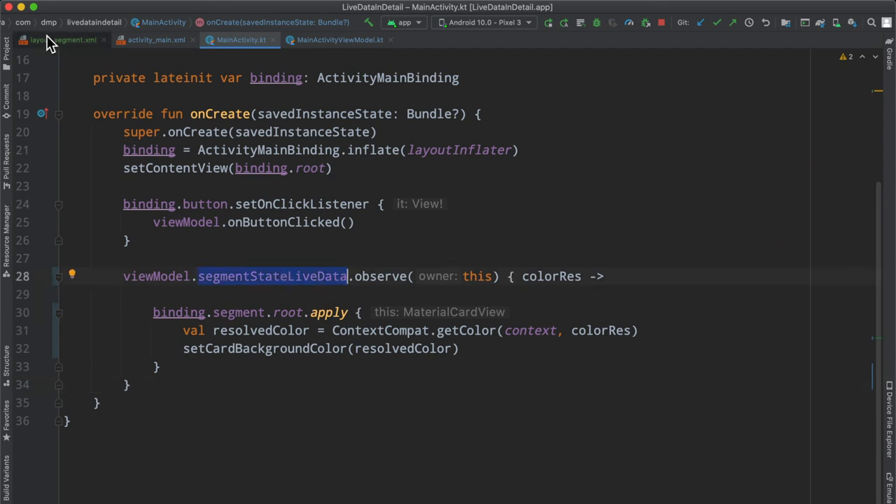
pyautogui.click(59, 40)
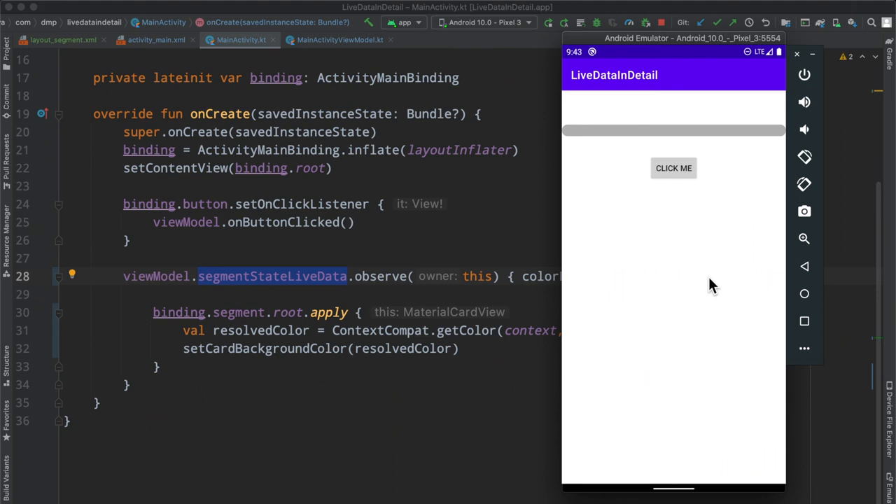
pyautogui.moveTo(703, 212)
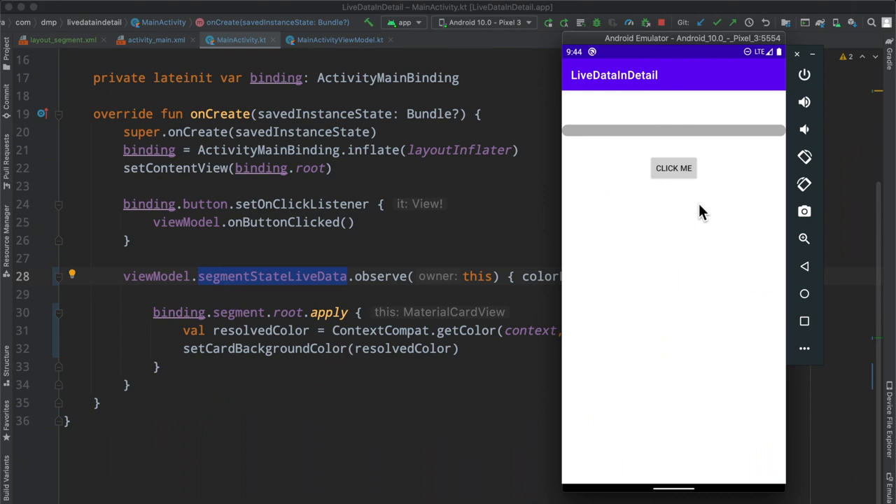
pyautogui.moveTo(707, 208)
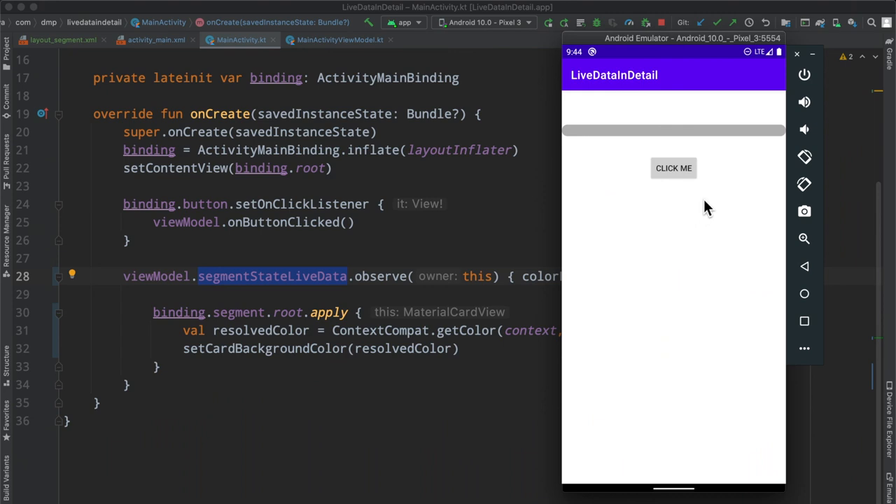
pyautogui.moveTo(718, 248)
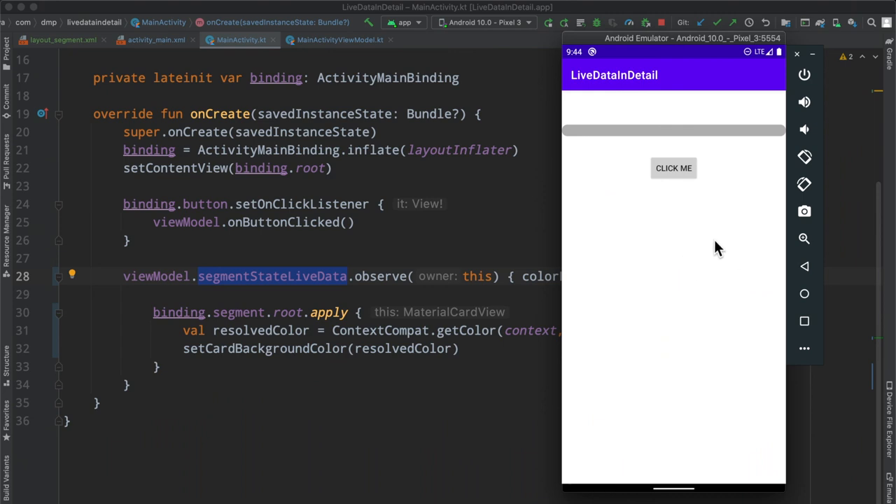
pyautogui.moveTo(642, 203)
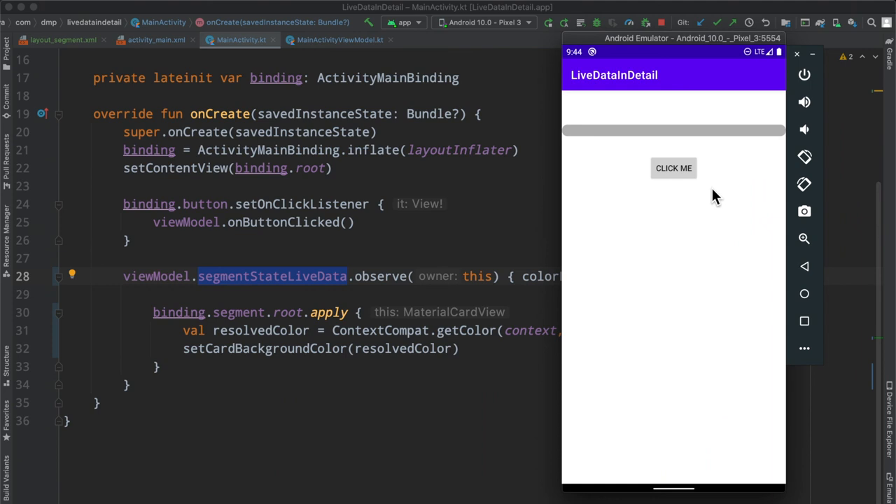
# - Tap CLICK ME twice in the emulator to toggle the segment bar colour
pyautogui.click(674, 168)
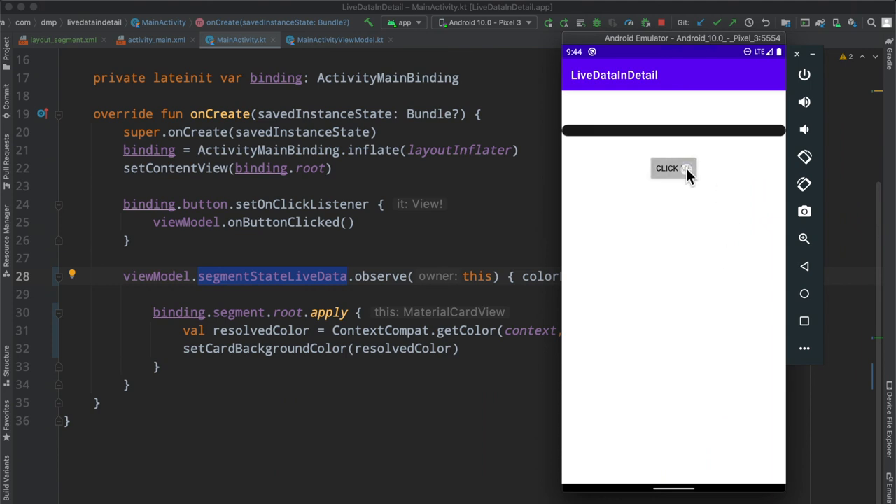
pyautogui.click(674, 168)
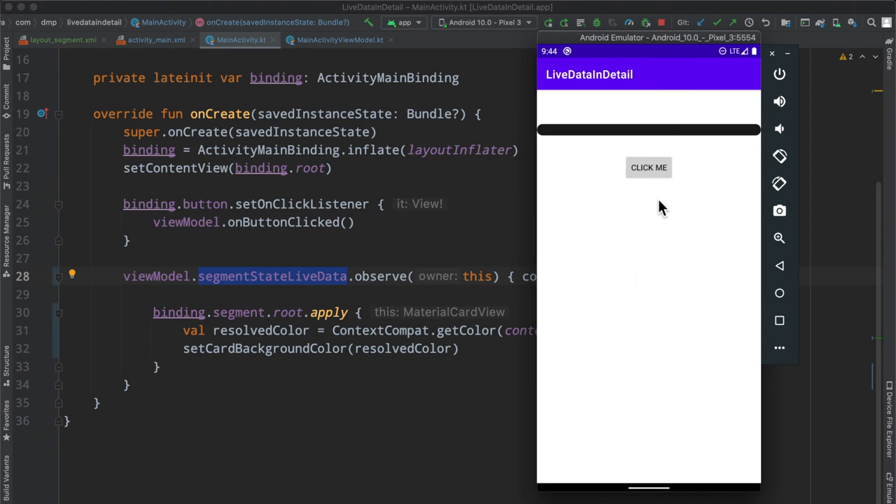
pyautogui.moveTo(657, 258)
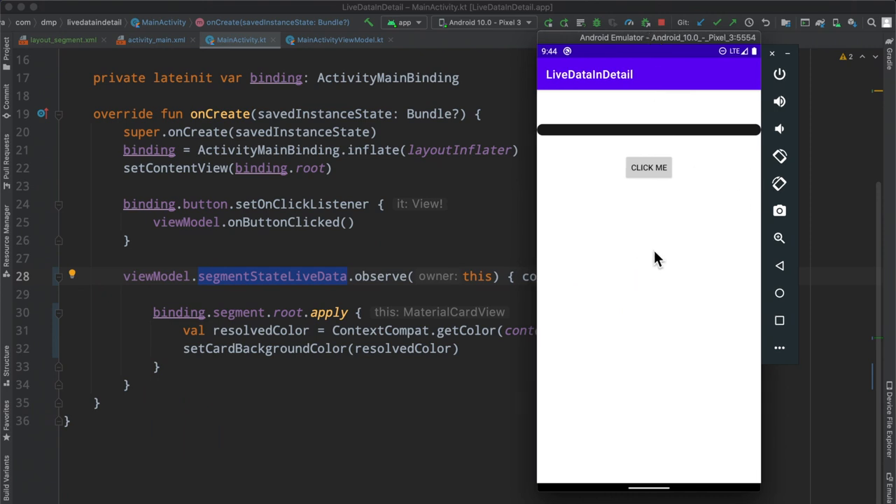
pyautogui.moveTo(653, 256)
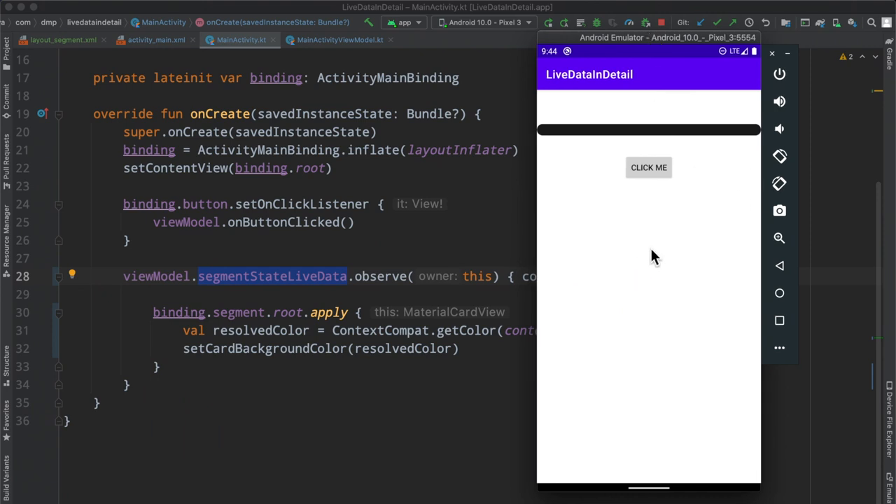